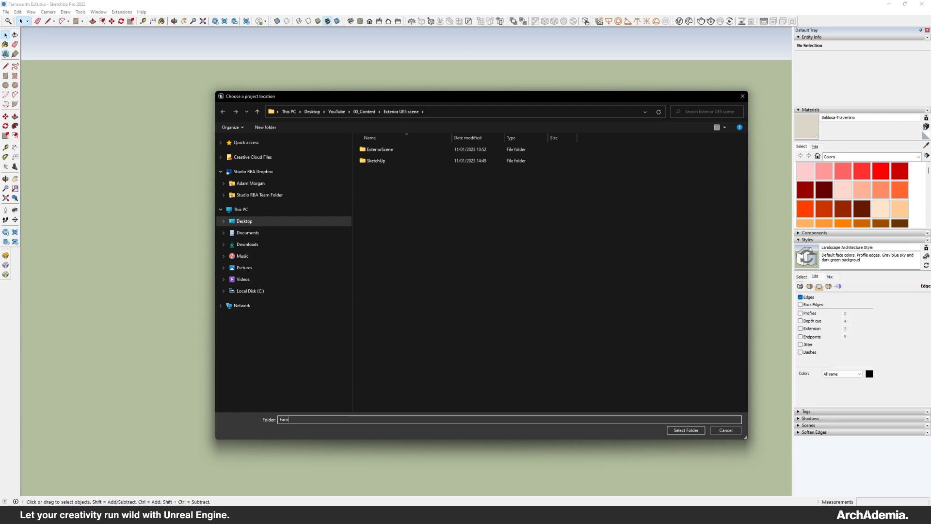
Confirm the project folder and create the blank Unreal project named Farnsworth.
click(686, 431)
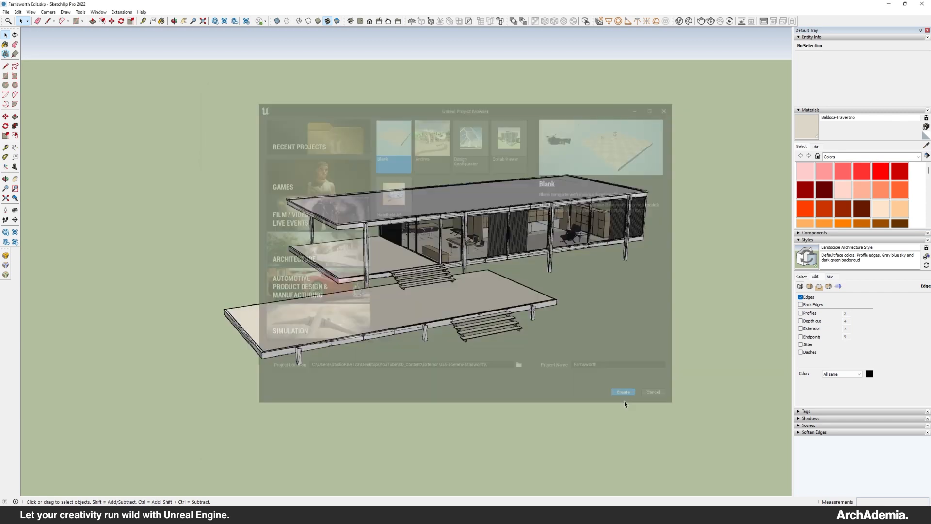
click(623, 392)
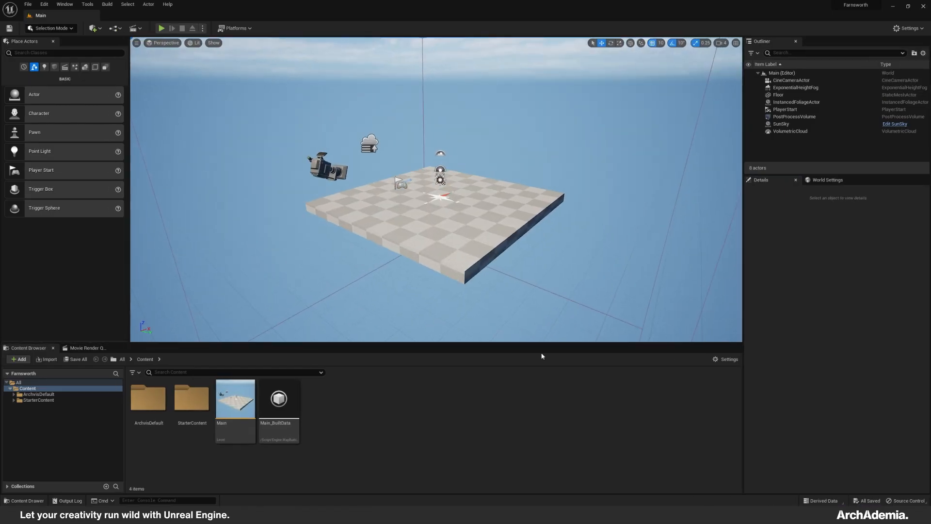
Add Ultra Dynamic Sky from the Vault to the level and browse to Bridge's Tundra collection.
click(29, 407)
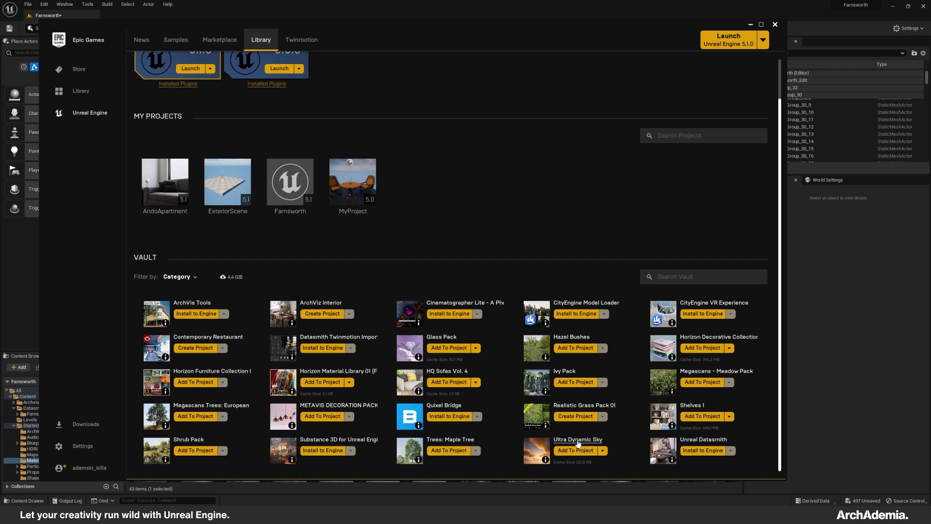
mouse_move(495, 339)
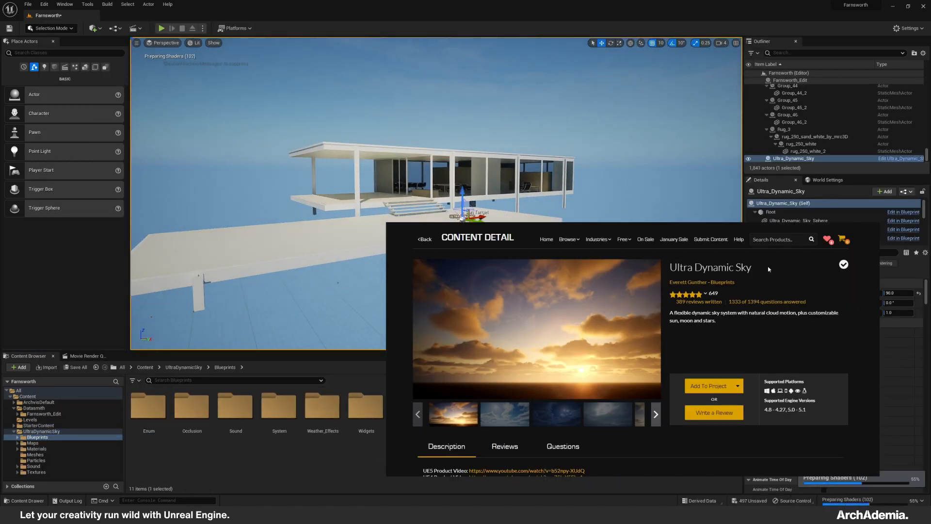
click(424, 238)
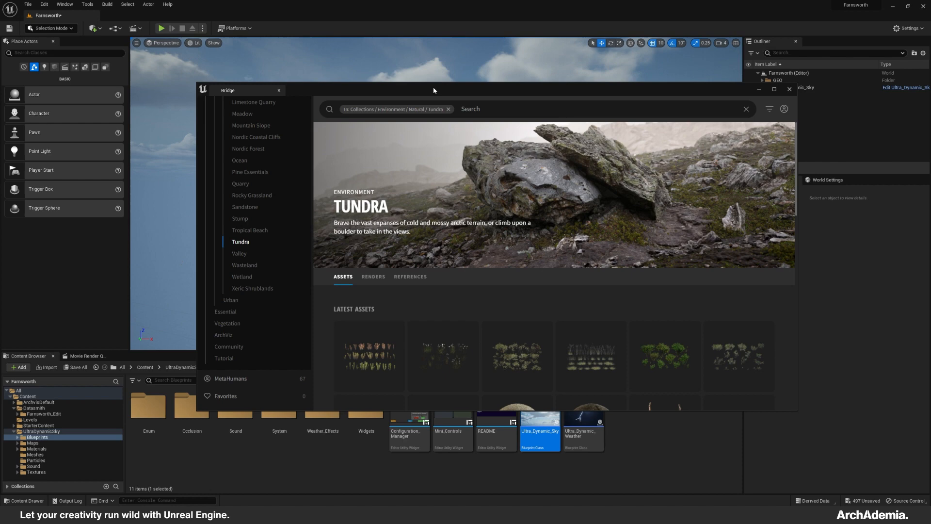
Download Tundra Rocky Ground, Massive Tundra Rock Formation and Tundra Mossy Boulder from Bridge.
click(421, 202)
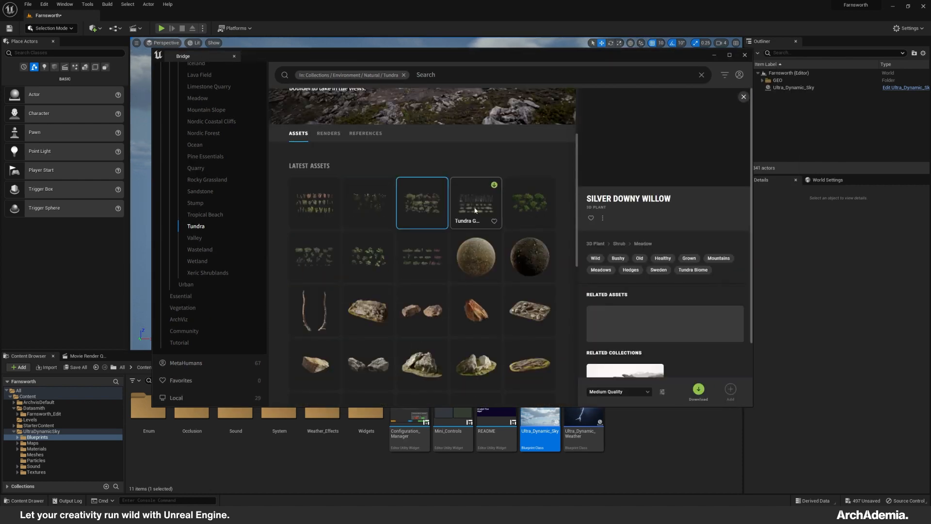
click(367, 273)
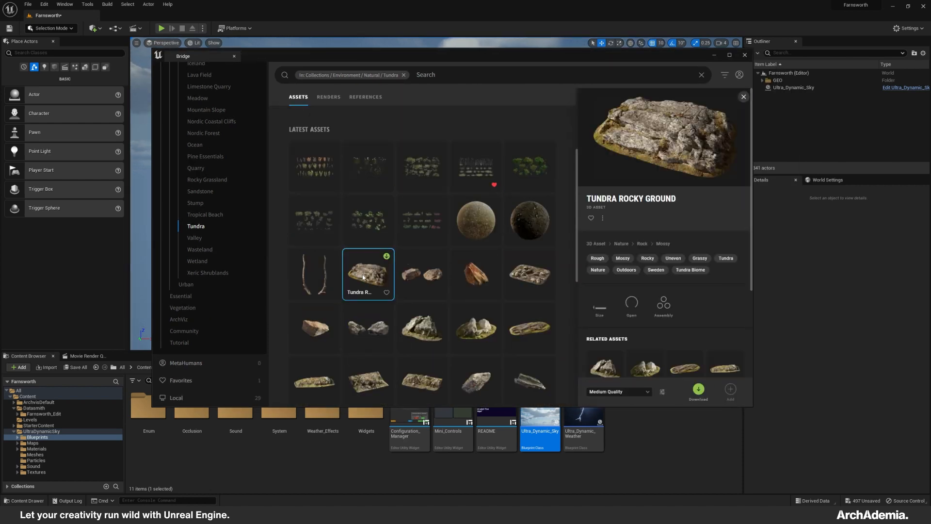
click(313, 272)
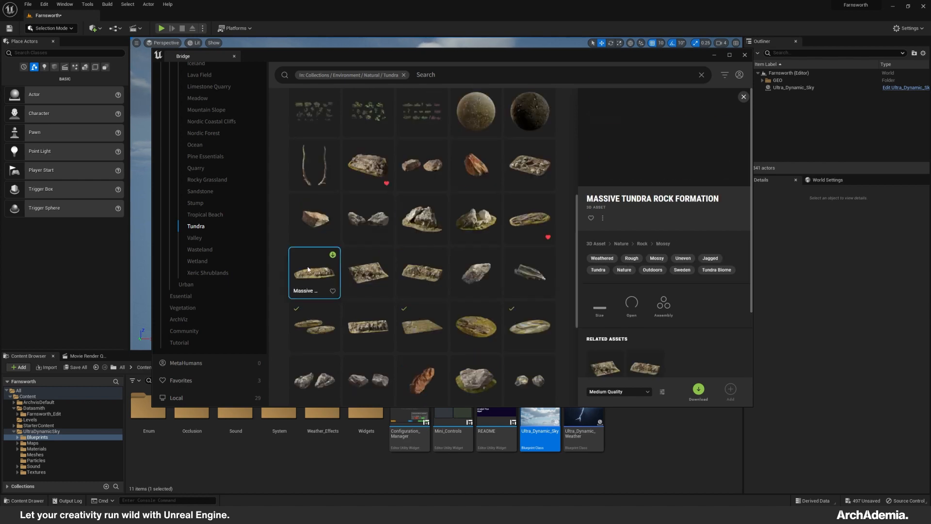
click(474, 285)
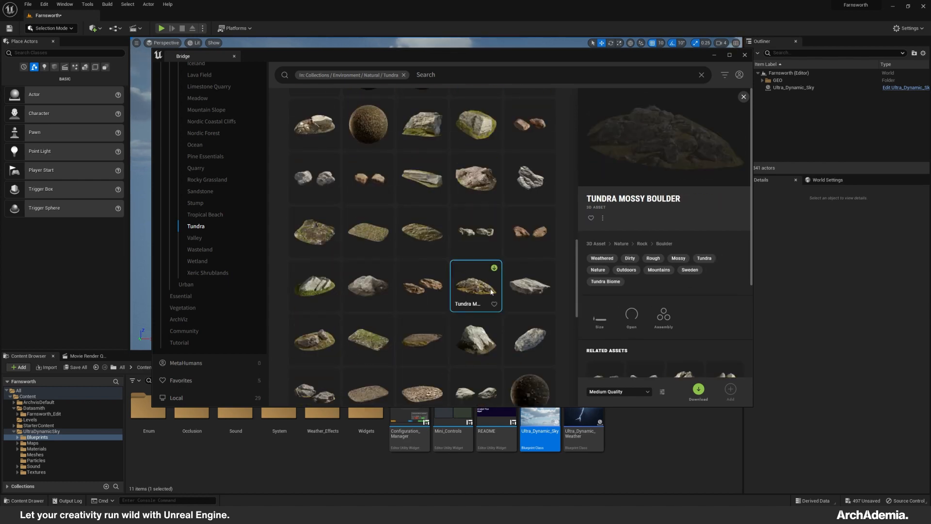
click(476, 319)
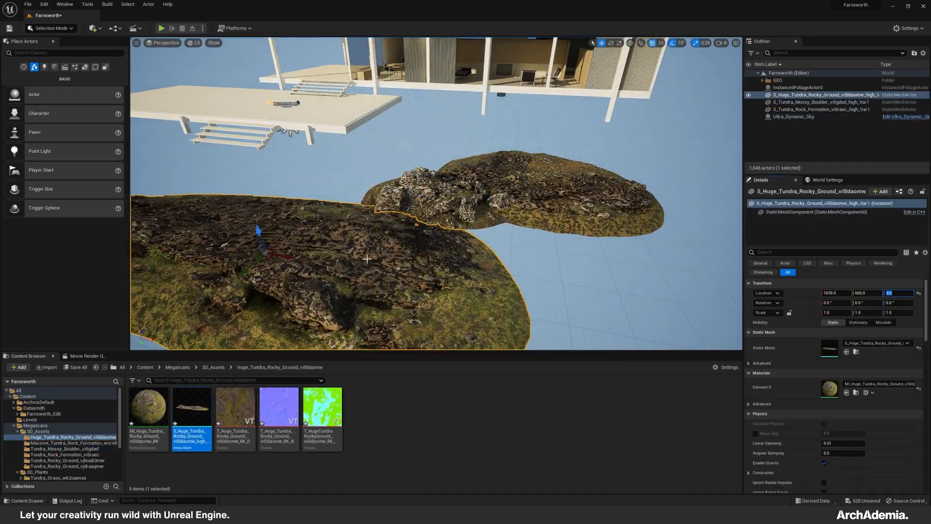
Place Megascans rock meshes and the Gigantic Tundra Terrain around the Farnsworth House.
click(70, 442)
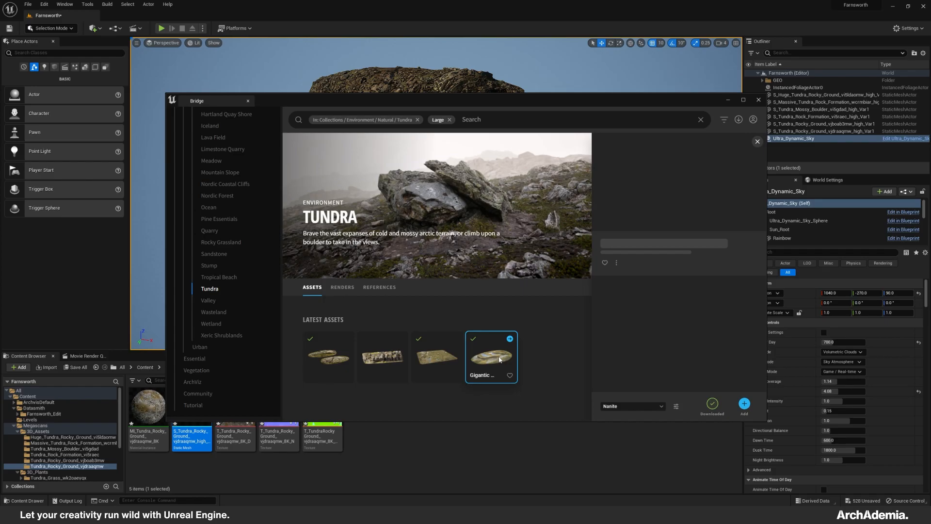
click(744, 404)
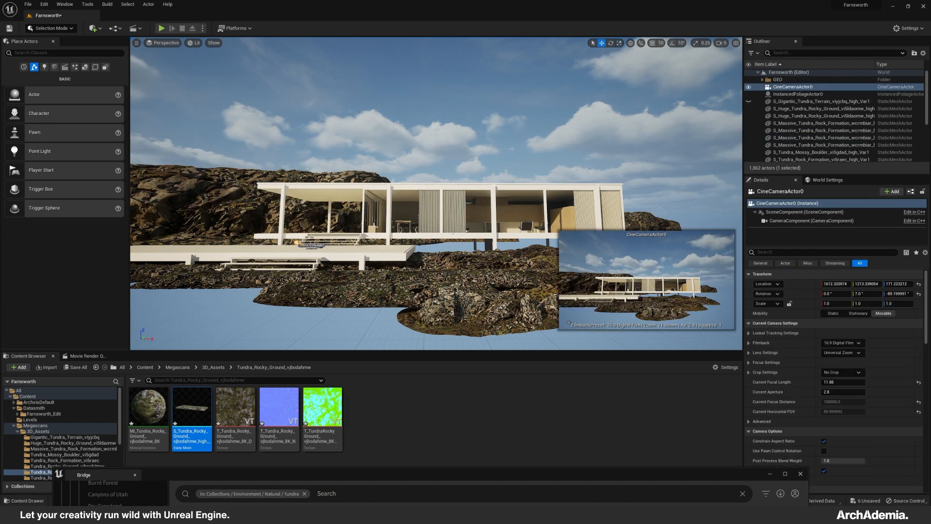
Give the cine camera a 30mm lens, tracking focus and aperture, then add Tundra Rocky Ground.
click(821, 85)
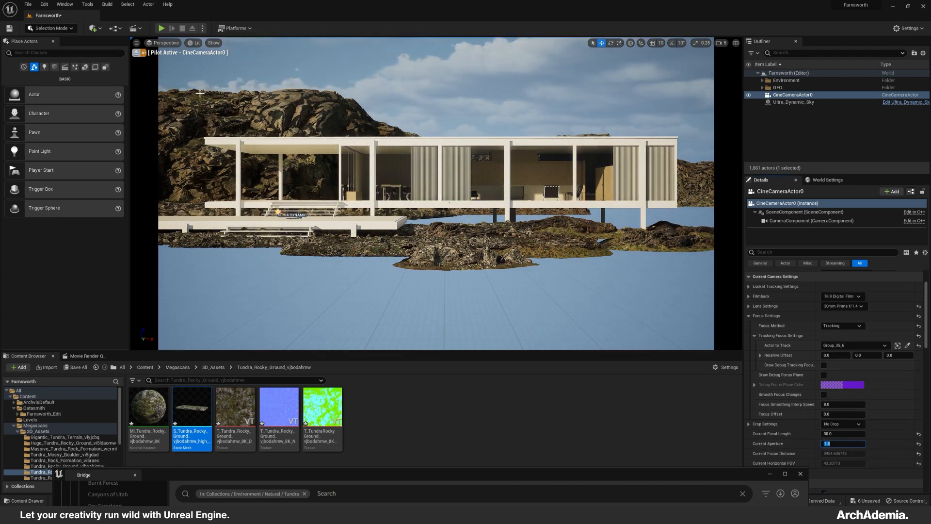
click(793, 101)
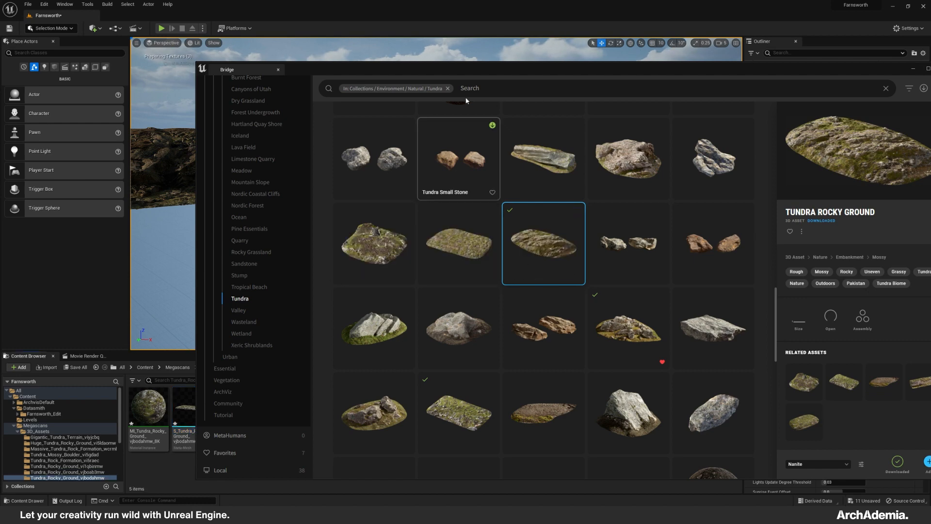
click(277, 69)
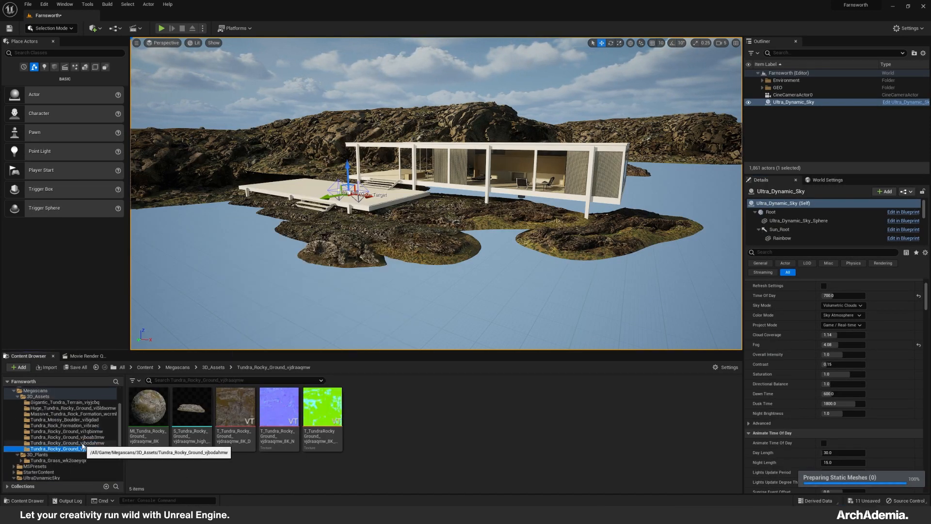
Place additional Tundra Rocky Ground meshes across the foreground in front of the house.
click(761, 80)
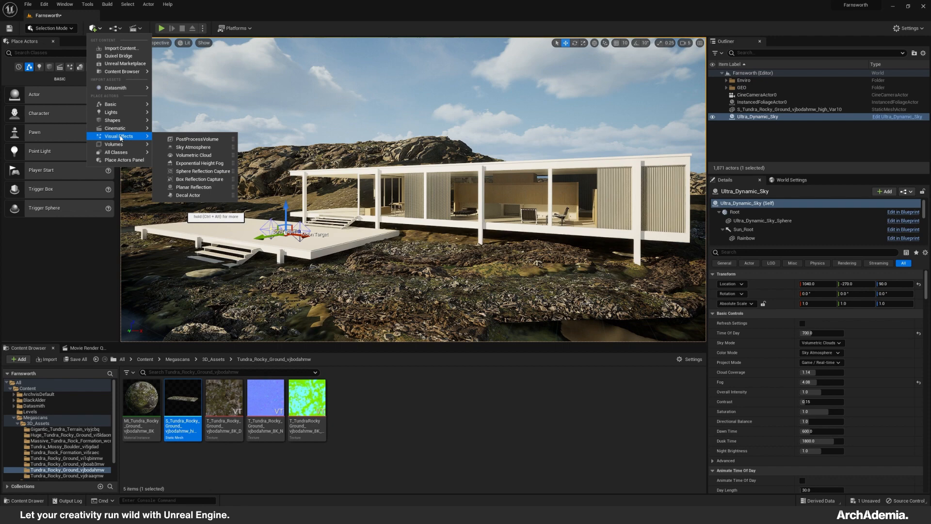
Place a PostProcessVolume and raise Lumen scene lighting, detail and final gather quality to 2.
click(197, 139)
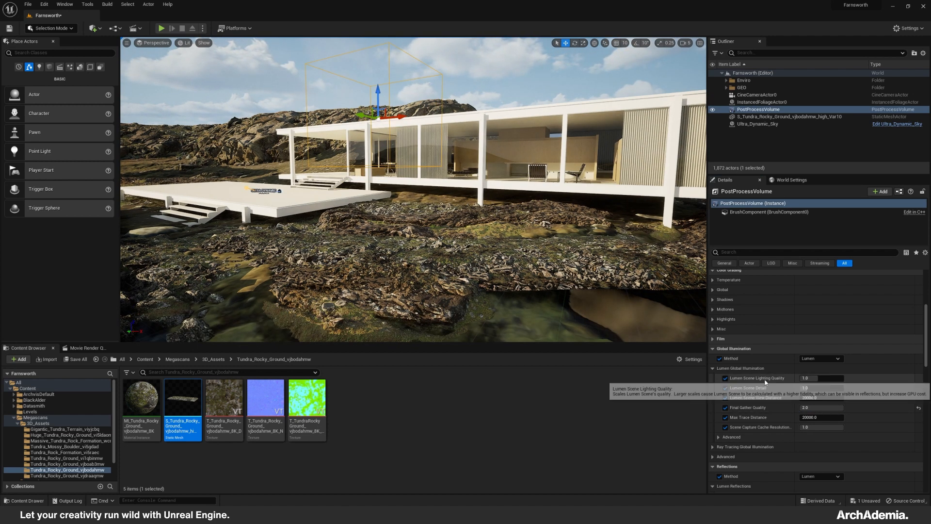
scroll(down, 3)
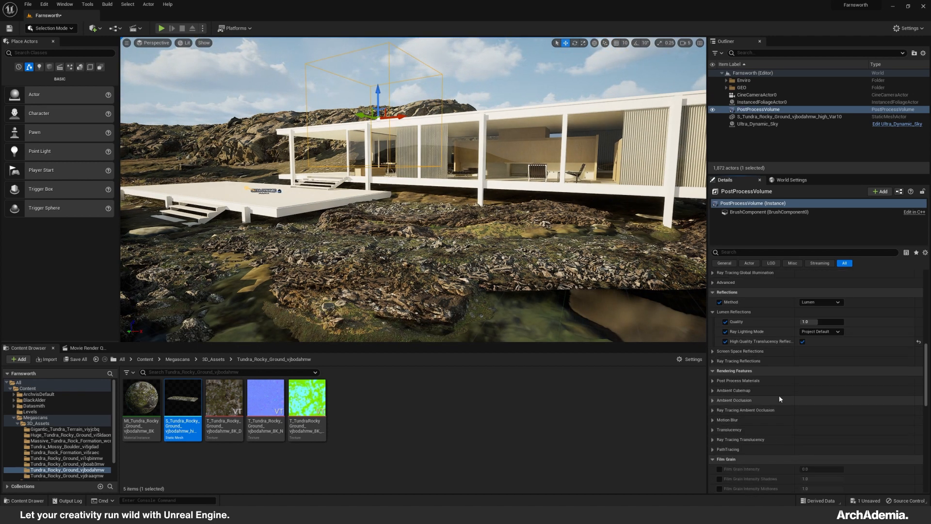
scroll(down, 3)
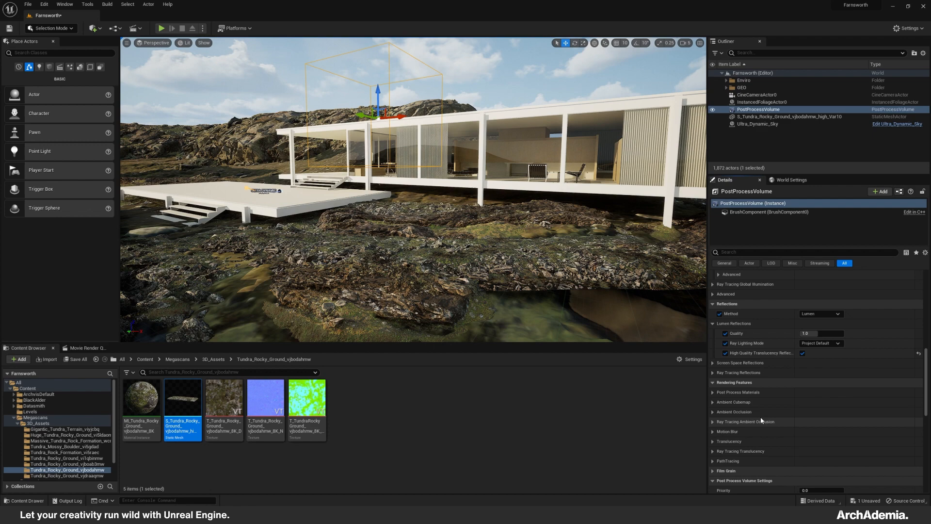
scroll(up, 3)
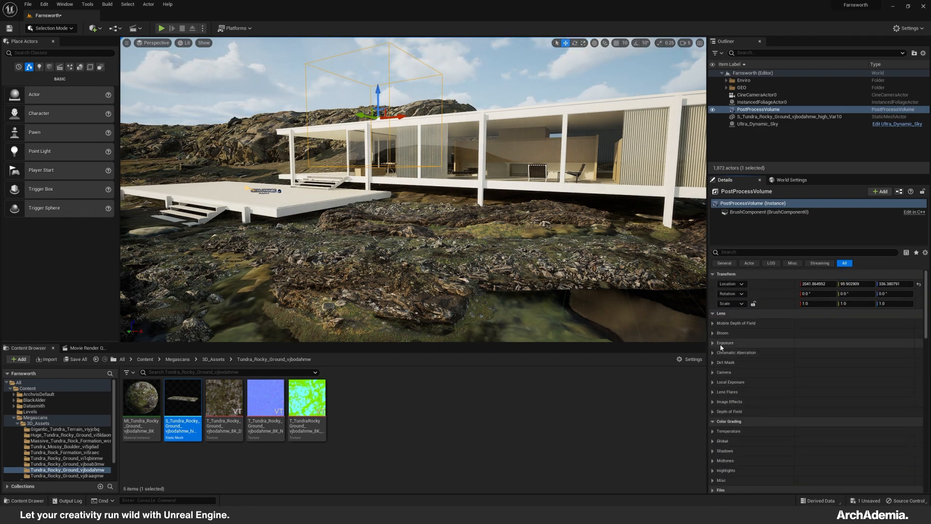
click(725, 333)
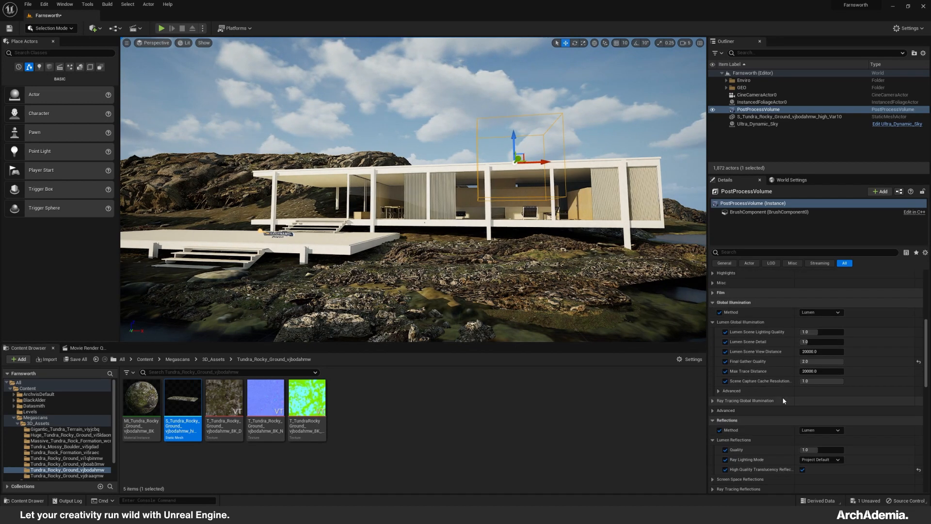
Set the volume's colour grading to saturation 0.7, contrast 1.2 and gamma 1.2.
scroll(down, 3)
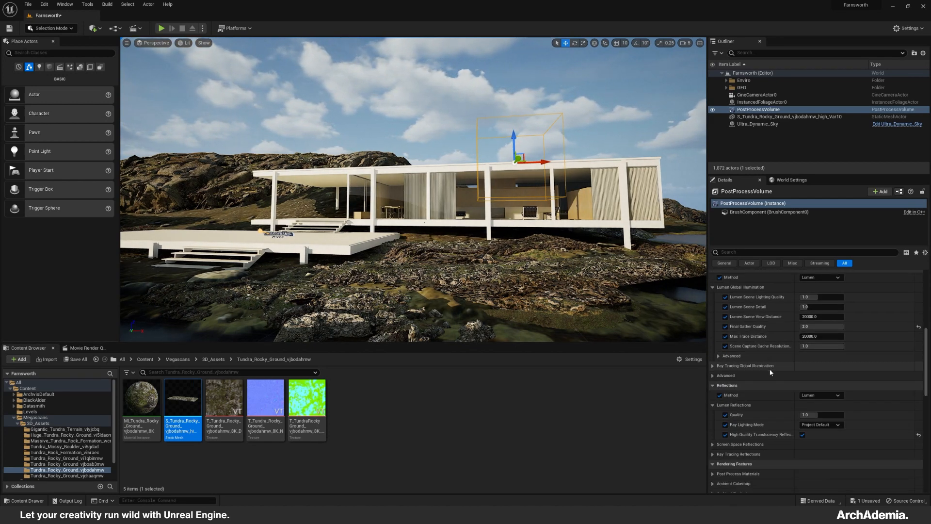
scroll(up, 3)
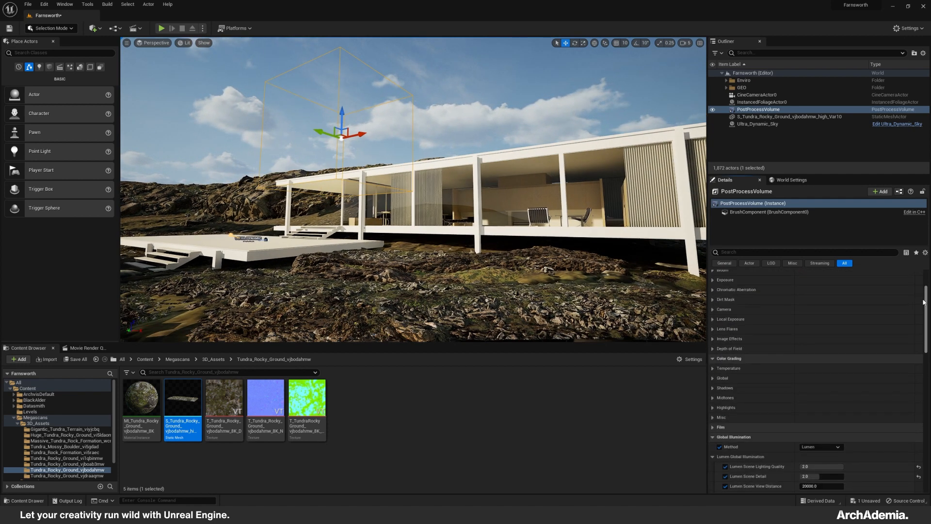
scroll(down, 3)
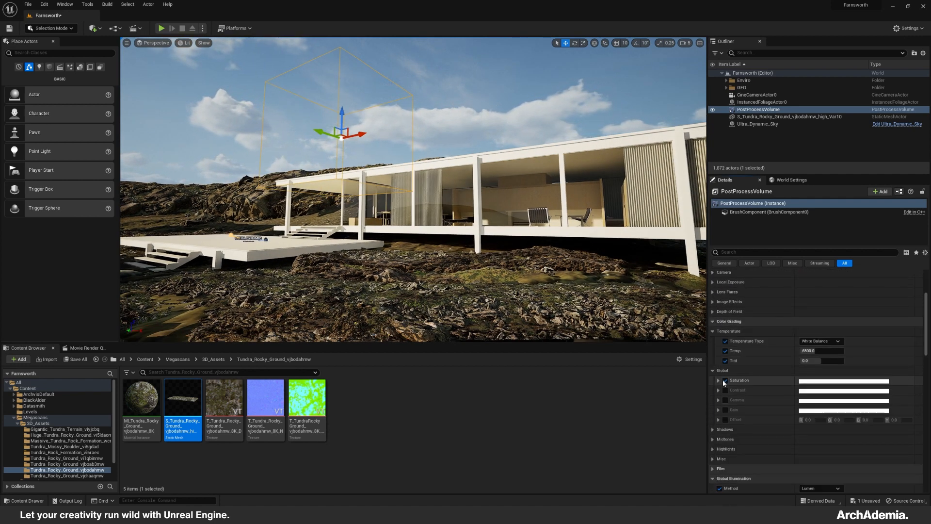
click(718, 381)
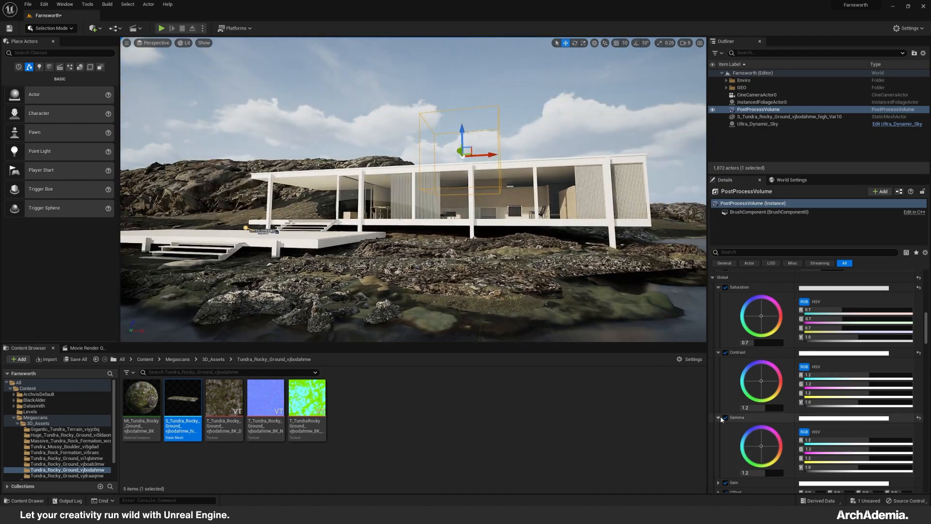
click(758, 124)
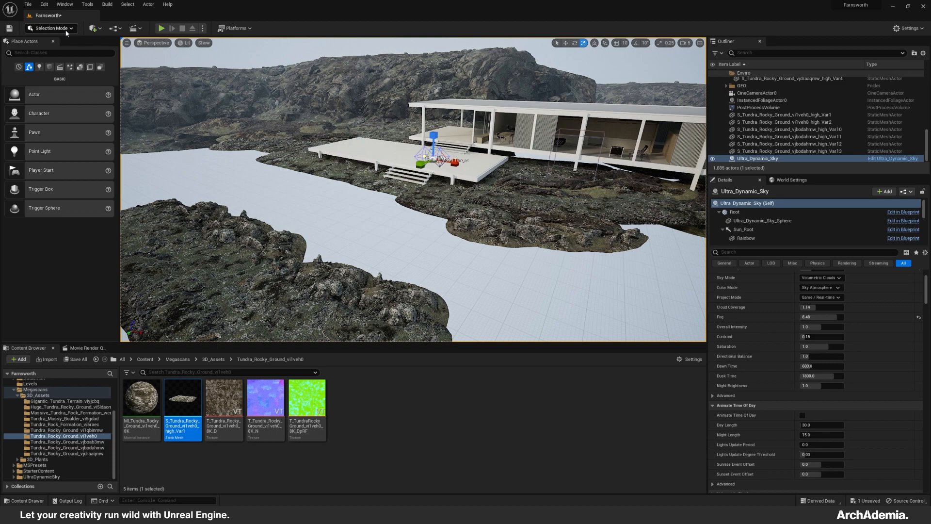
Create a scale-40 landscape with 31x31 sections and enable the Water plugin.
click(50, 29)
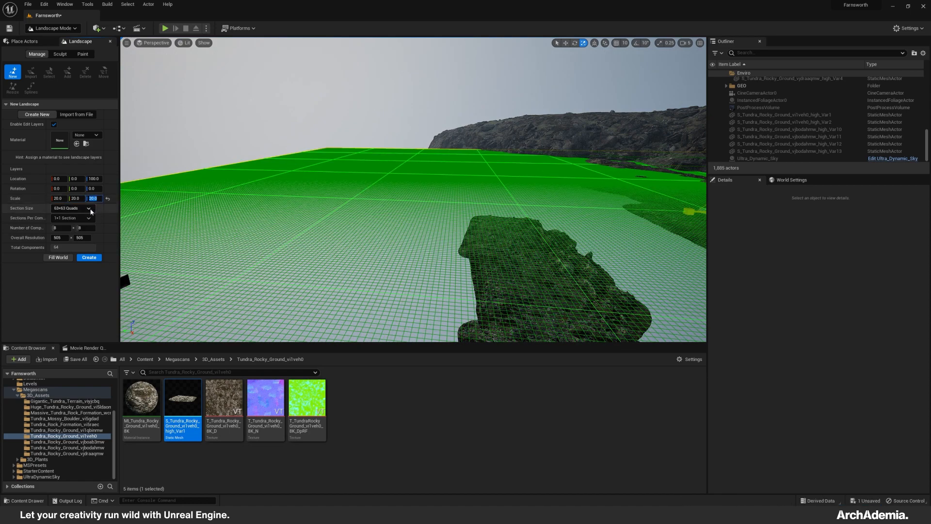
click(68, 209)
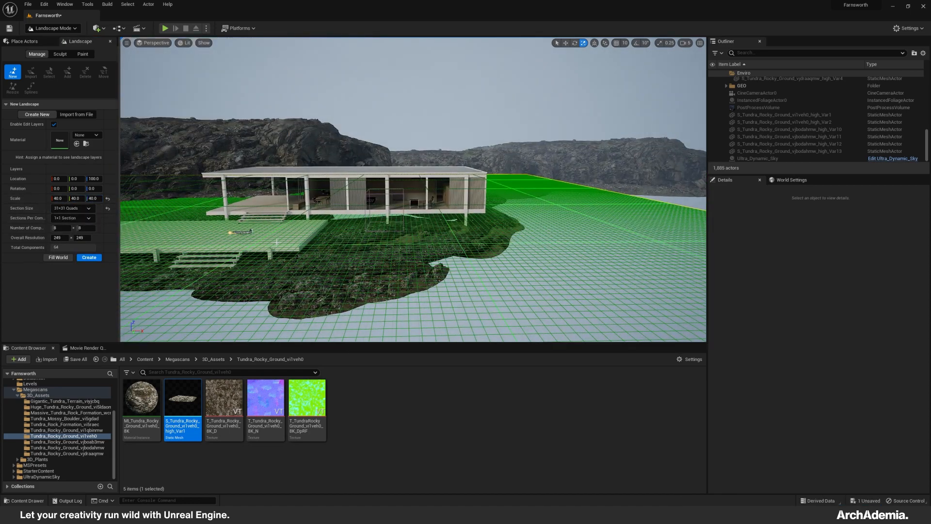
click(59, 53)
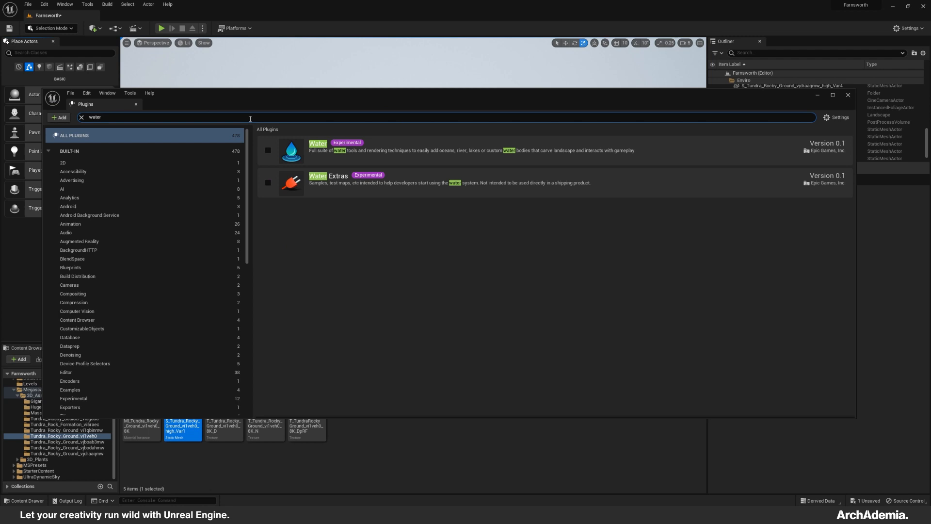
click(267, 151)
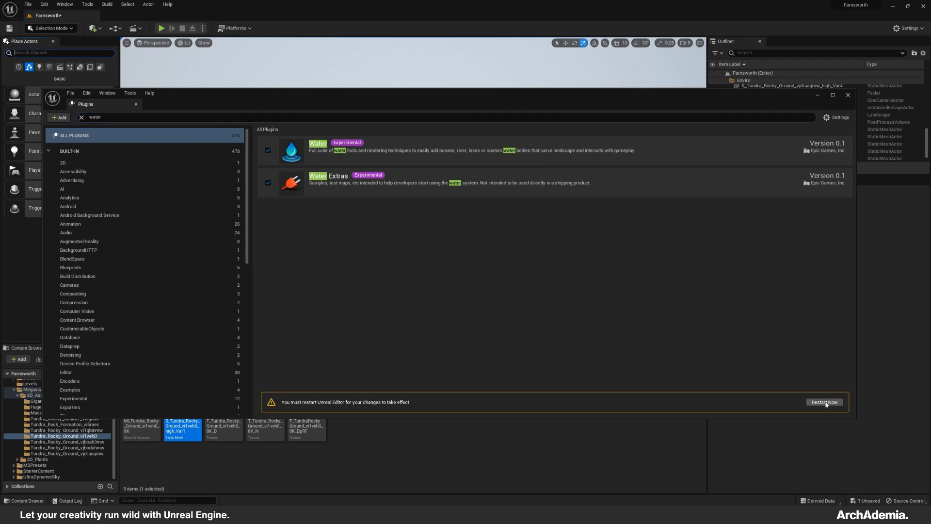
Restart the editor to activate Water, then drag a Water Body Lake into the level.
click(824, 402)
text(lake)
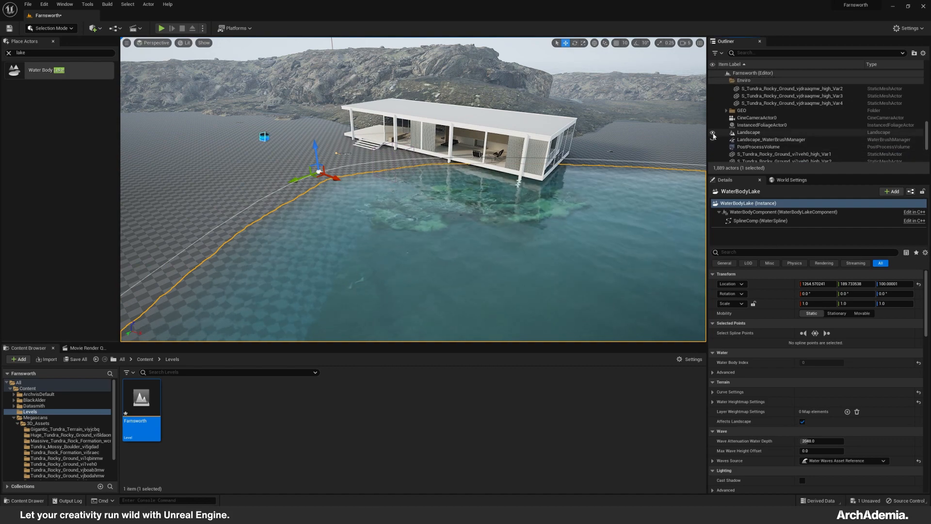
Select WaterBodyLake and tune its Gerstner waves: fewer waves, lower steepness and amplitude.
click(749, 159)
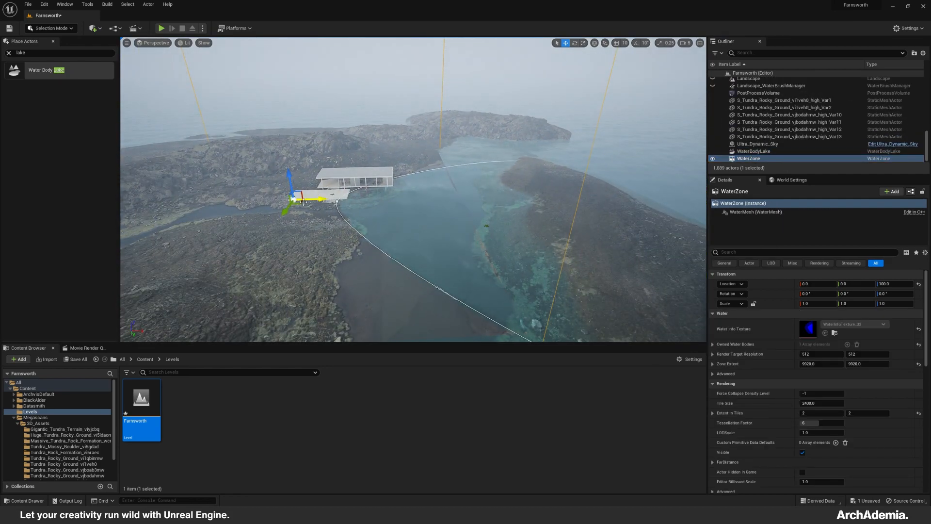
click(754, 151)
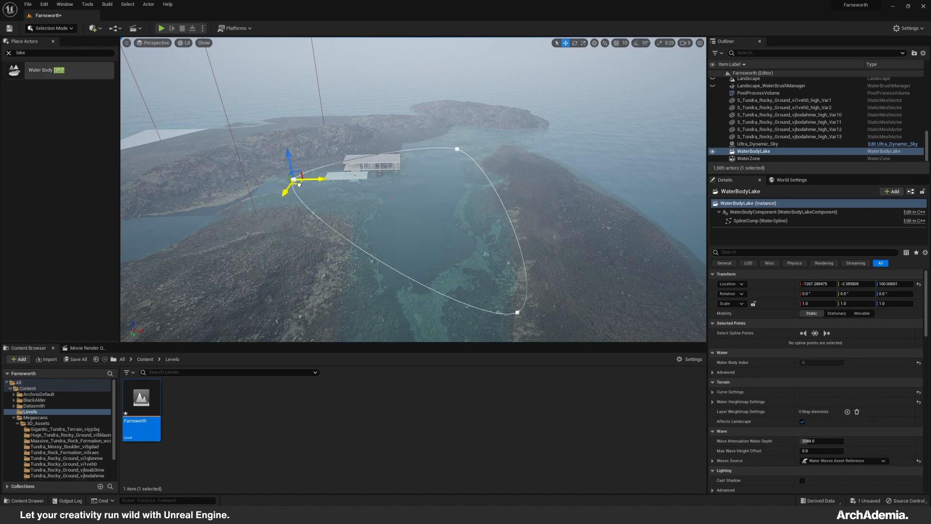
click(749, 159)
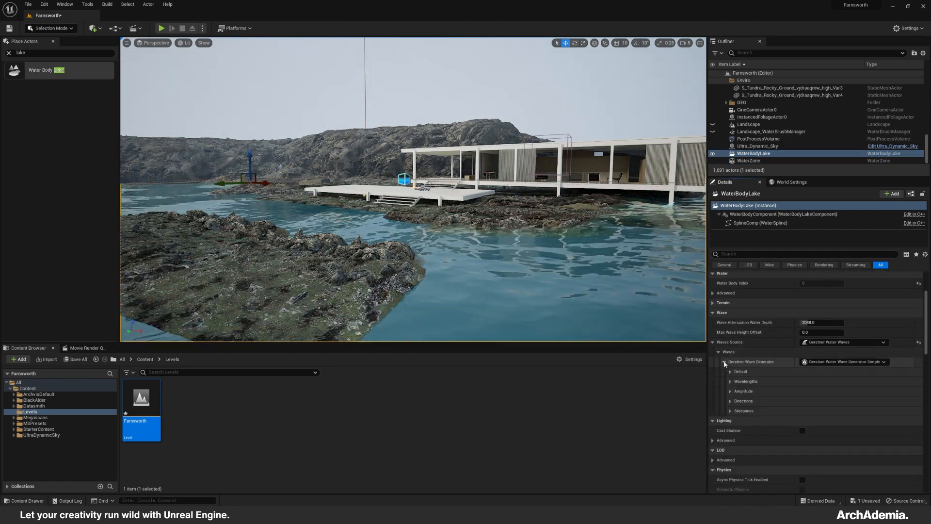
click(730, 391)
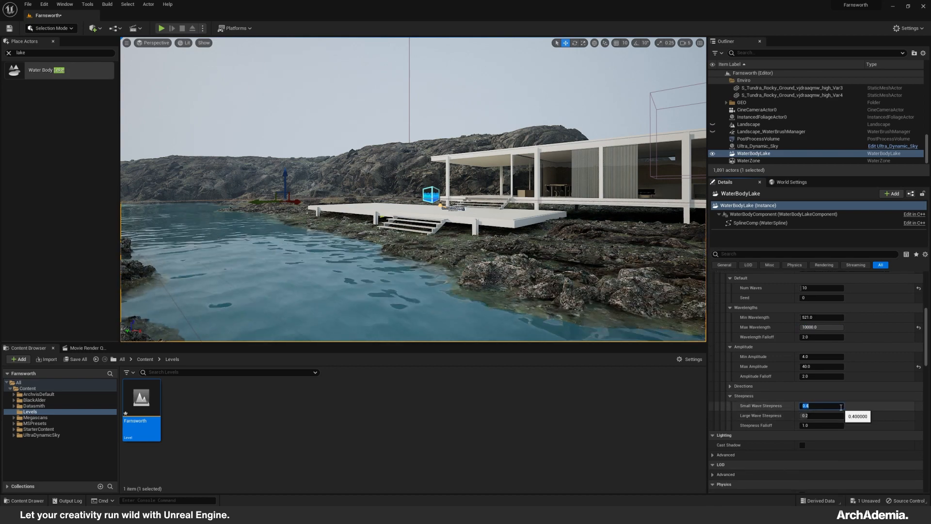
click(743, 385)
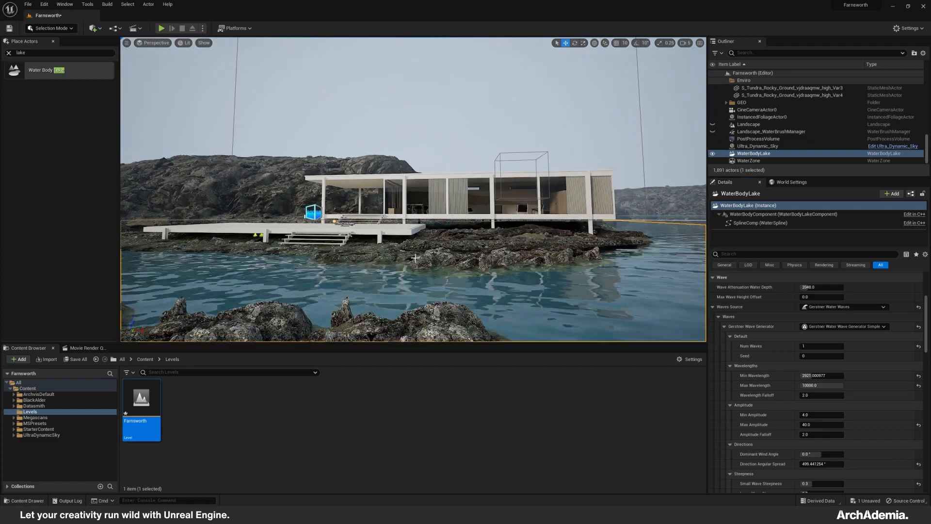
scroll(down, 3)
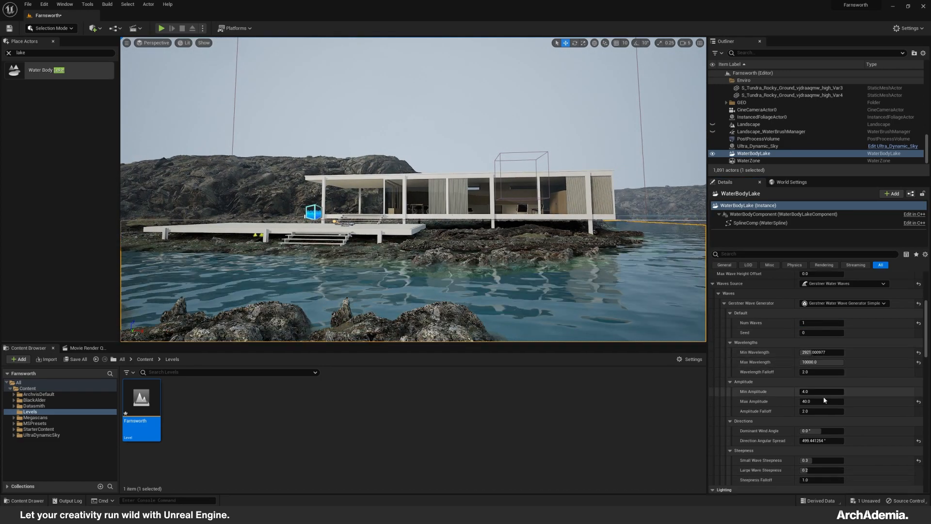
triple_click(821, 401)
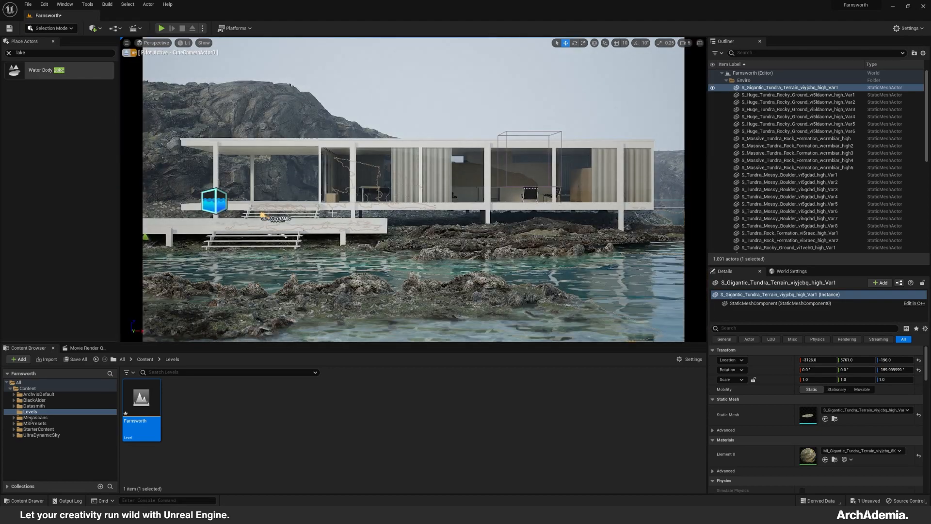
Browse the BlackAlder and Tundra Grass Megascans asset folders.
click(34, 400)
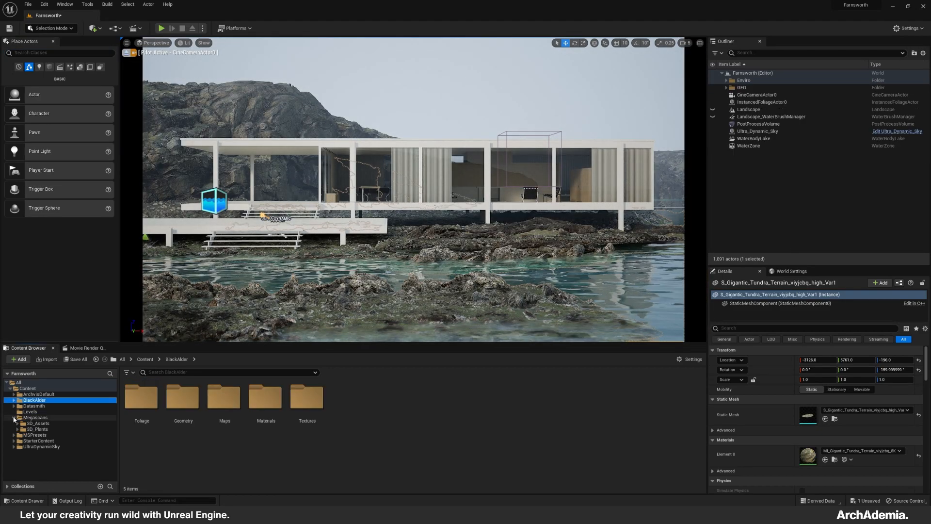
click(50, 28)
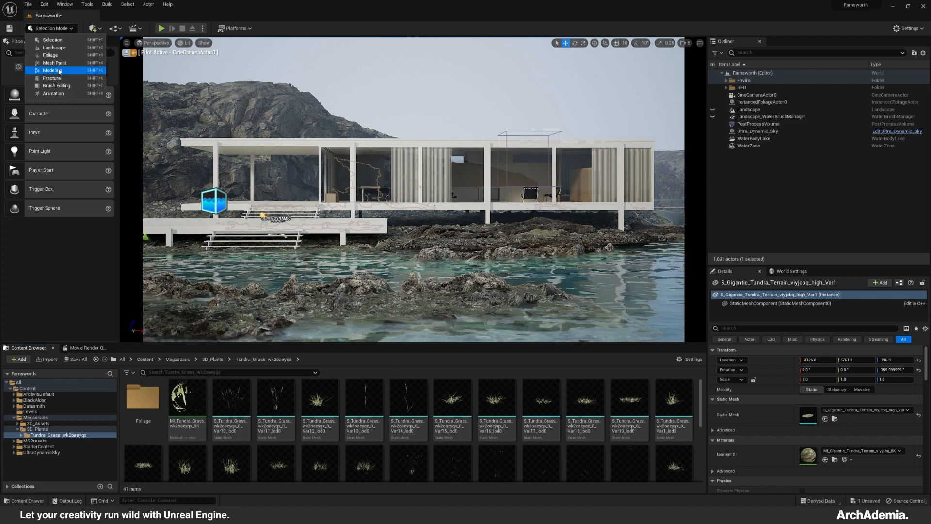
click(50, 54)
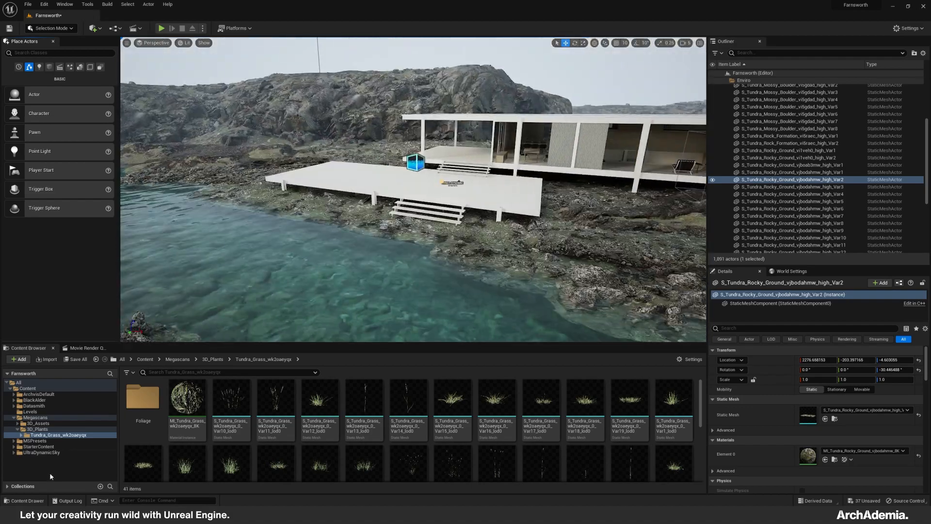
Enter Foliage mode with Single placement and pick the FT_BlackAlder_Forest_02 tree.
click(35, 28)
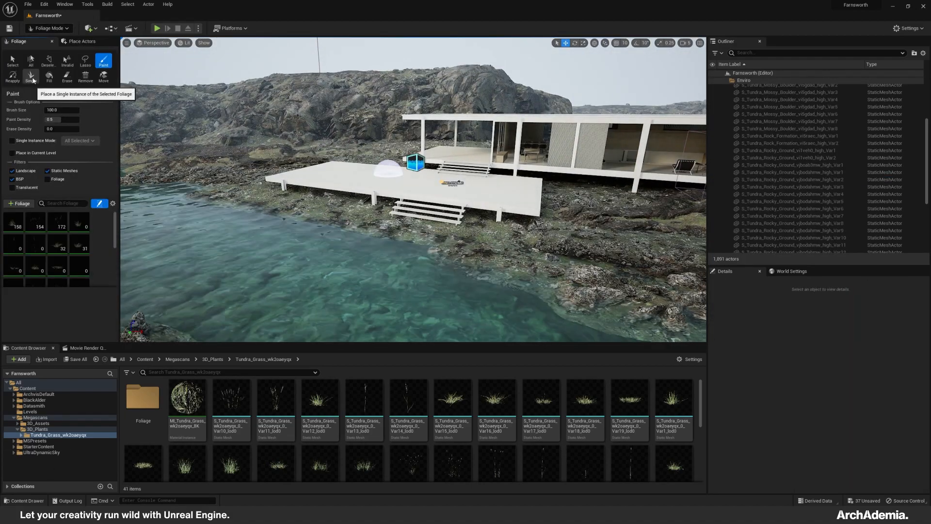
click(30, 76)
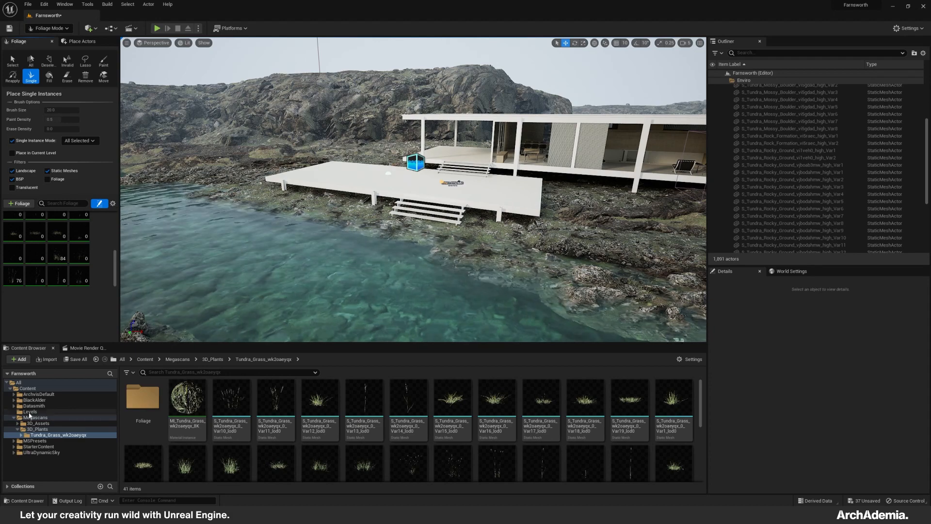
click(41, 418)
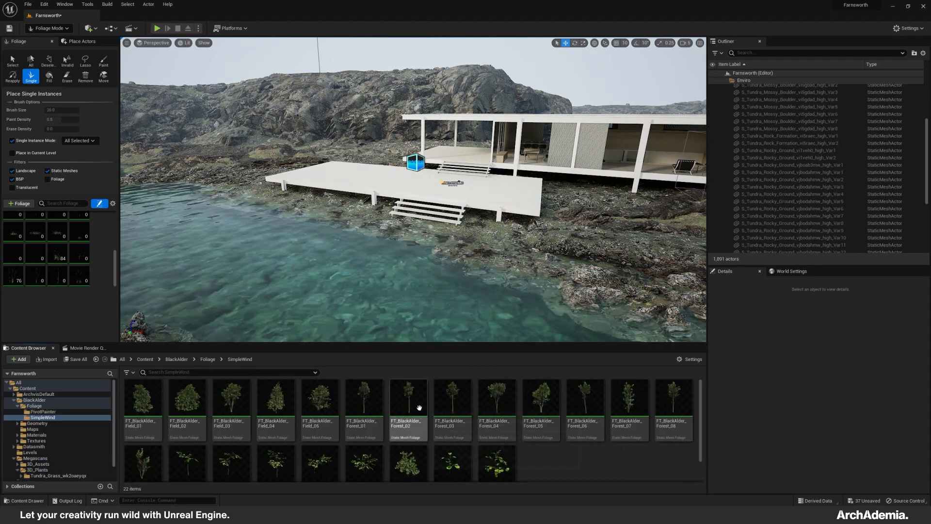
click(408, 398)
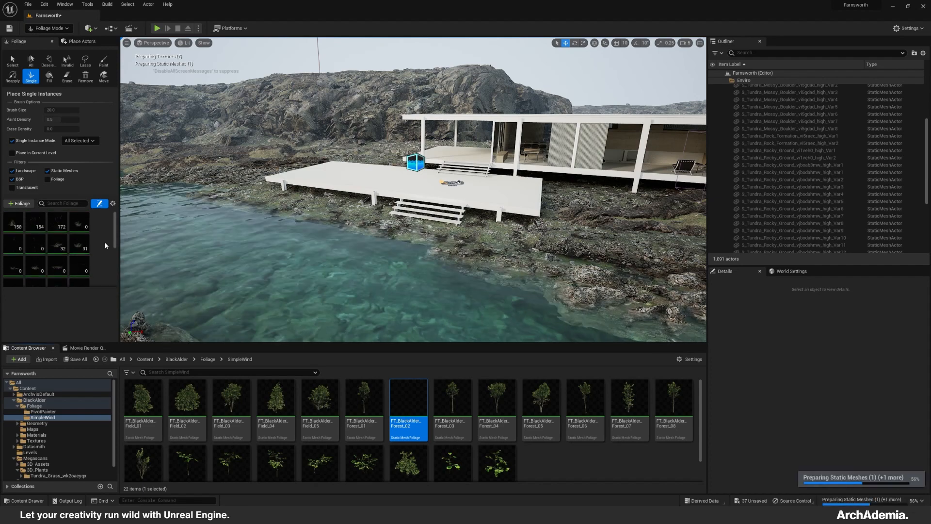
scroll(down, 3)
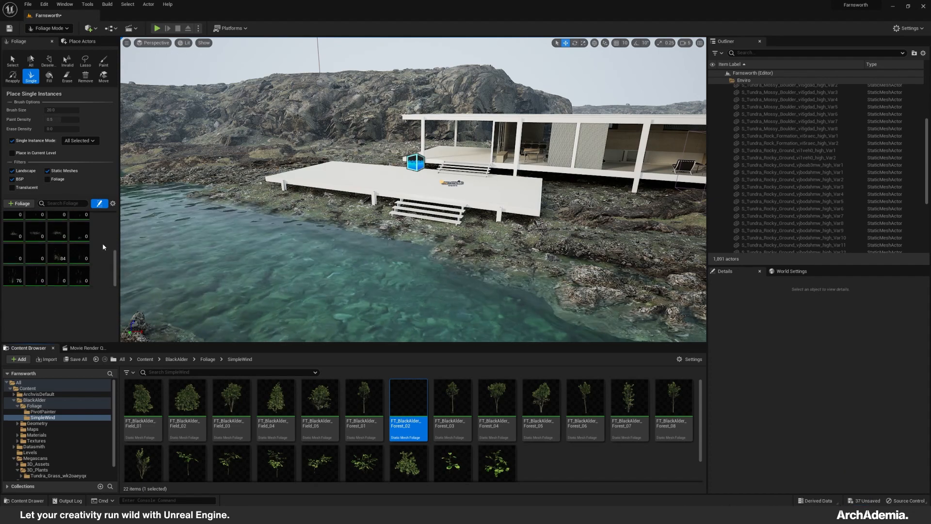
mouse_move(108, 276)
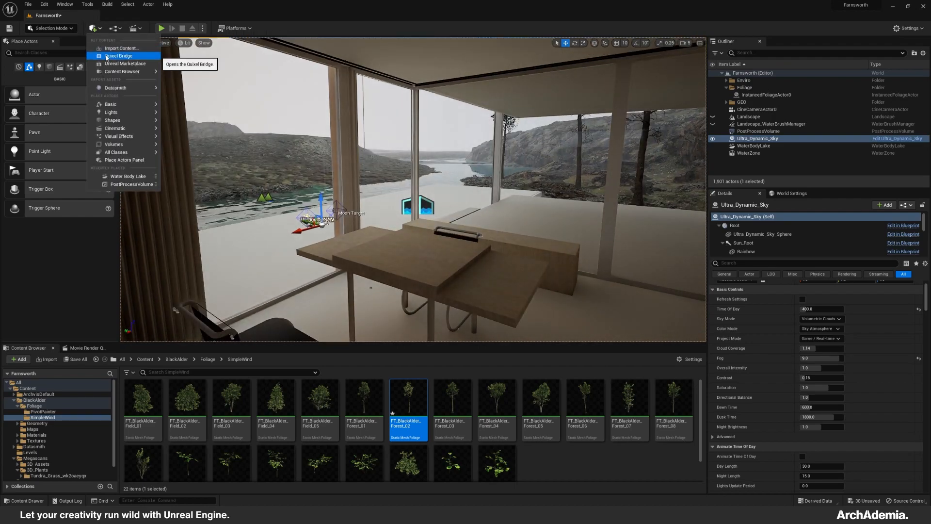
Pick the Oak Veneer and marble surfaces from Quixel Bridge.
click(119, 55)
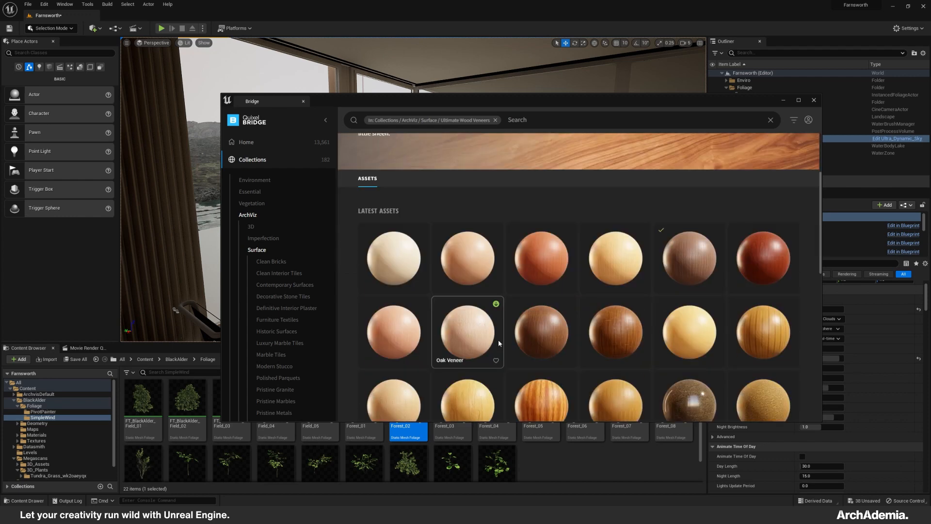
click(467, 330)
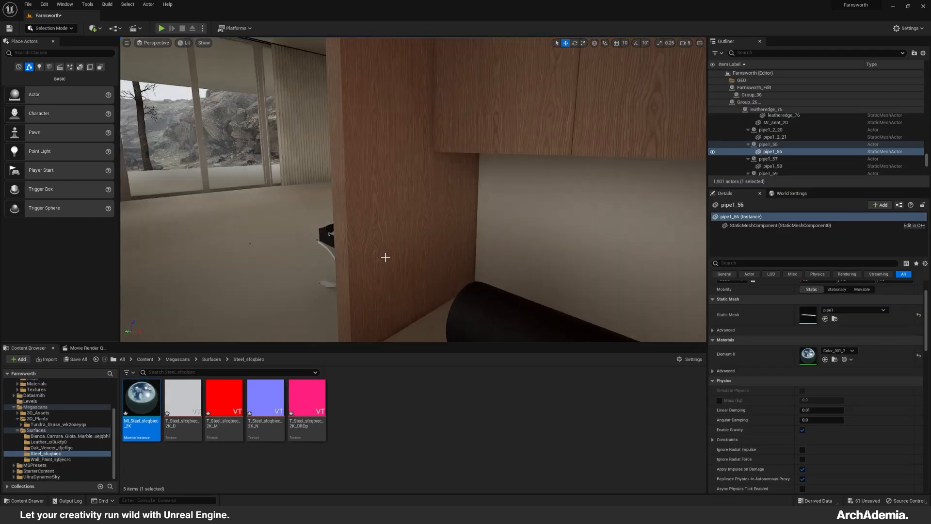
click(70, 435)
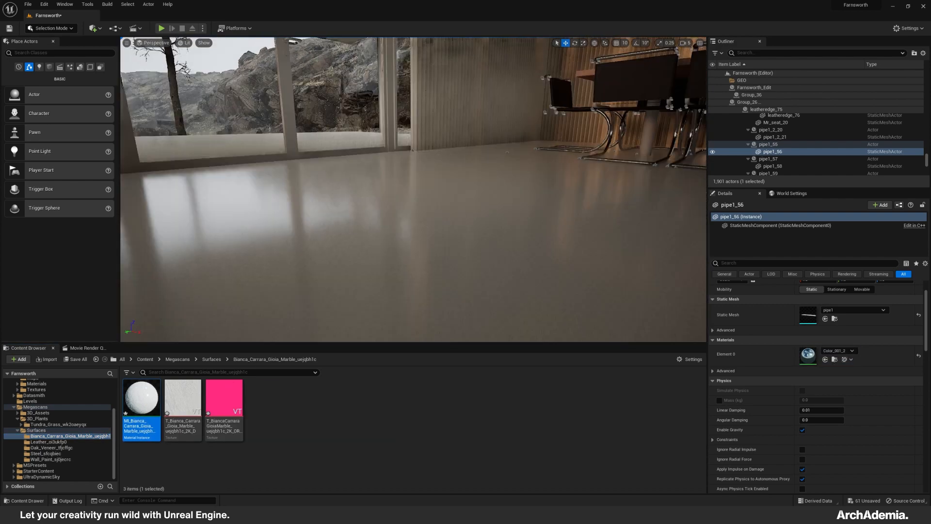
Change the tiling value in the marble material instance.
double_click(140, 398)
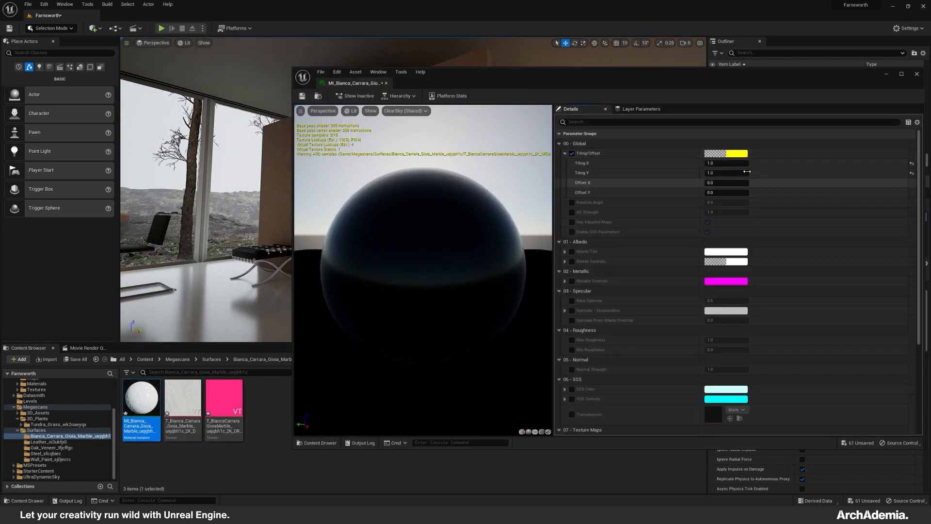
triple_click(726, 163)
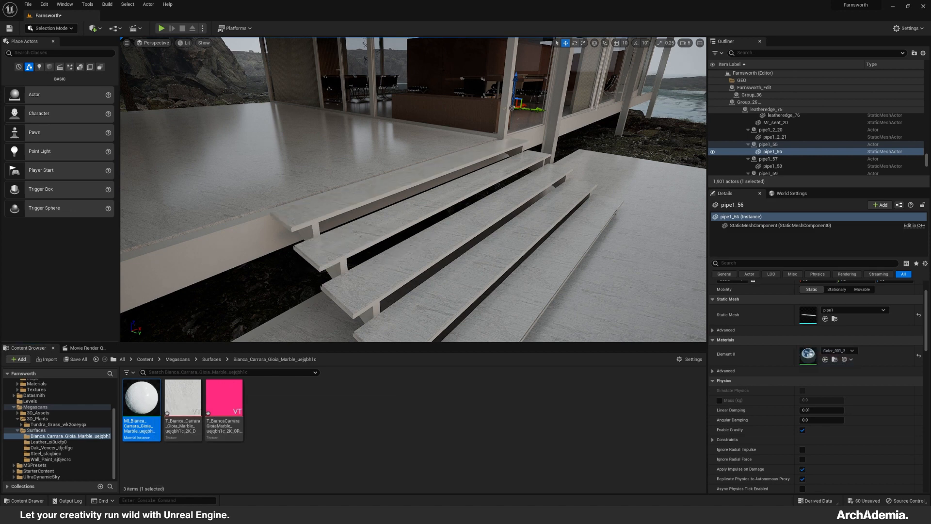
double_click(140, 398)
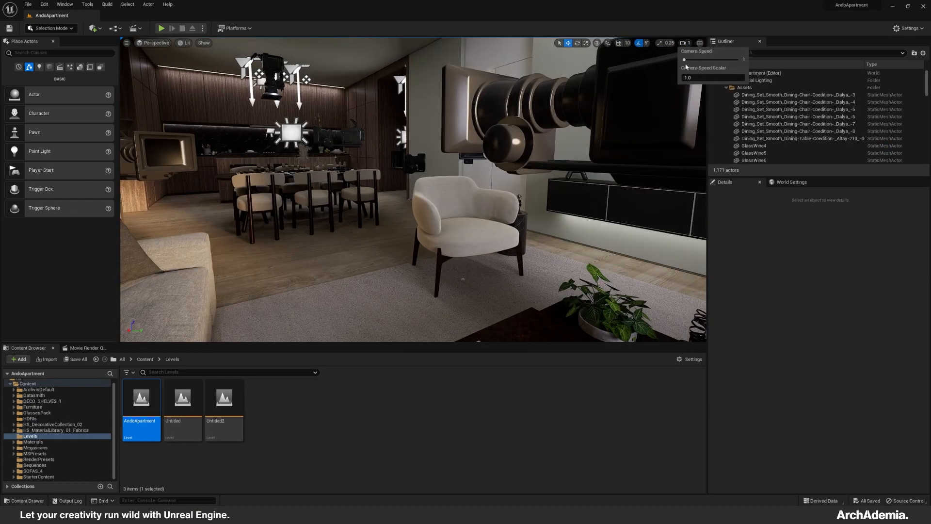
Migrate the RenderPresets folder into the Farnsworth project's Content folder.
right_click(349, 397)
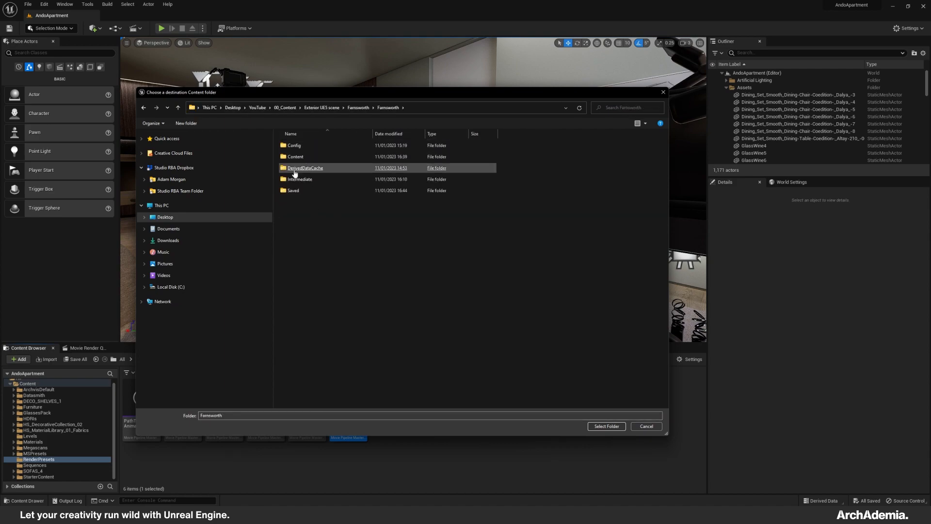
click(606, 426)
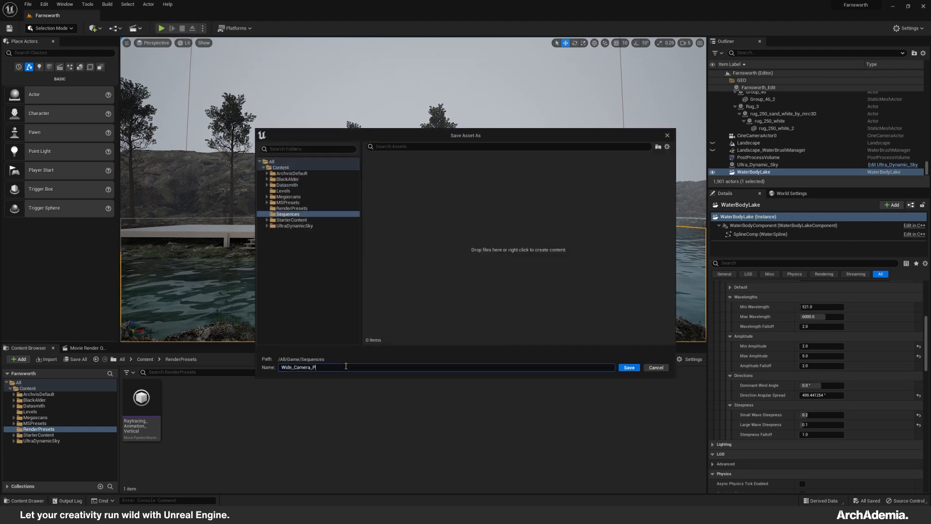
Save the Wide_Camera_Pan sequence and preview the cine camera pan in Sequencer.
click(628, 367)
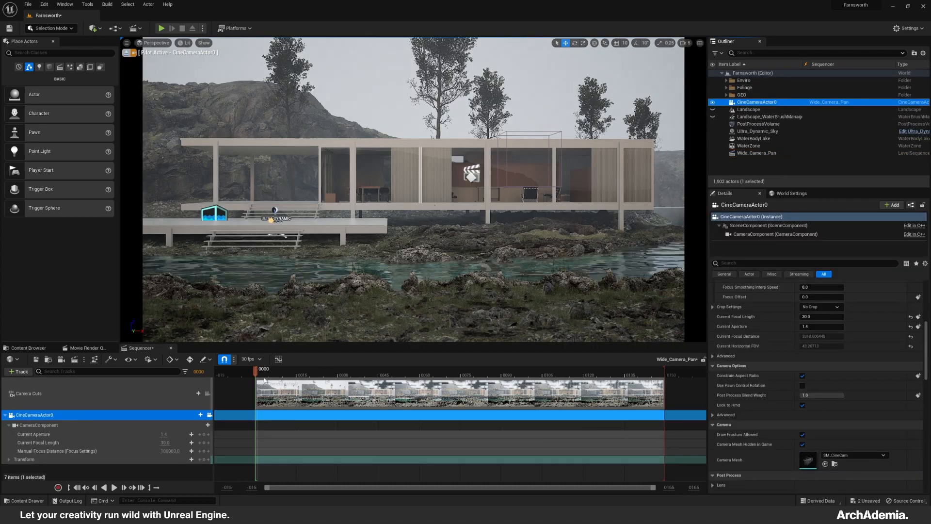
click(11, 459)
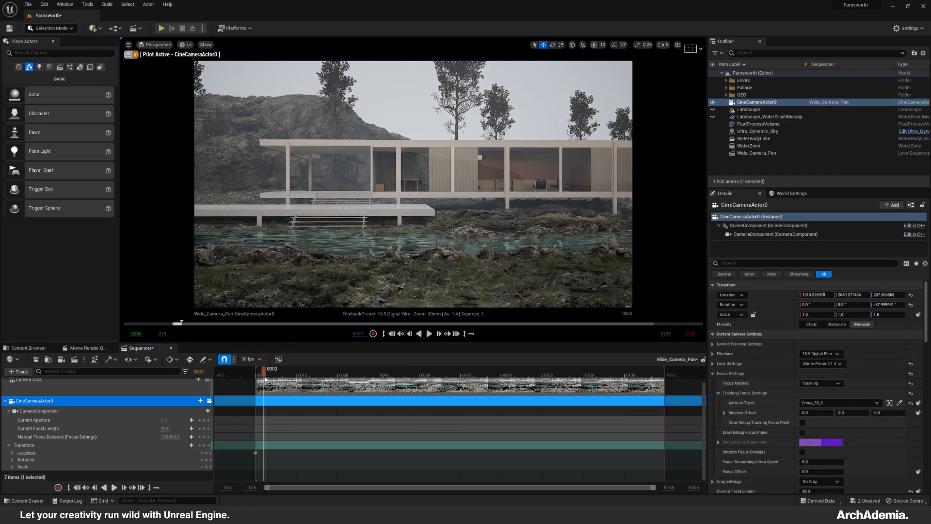
click(429, 333)
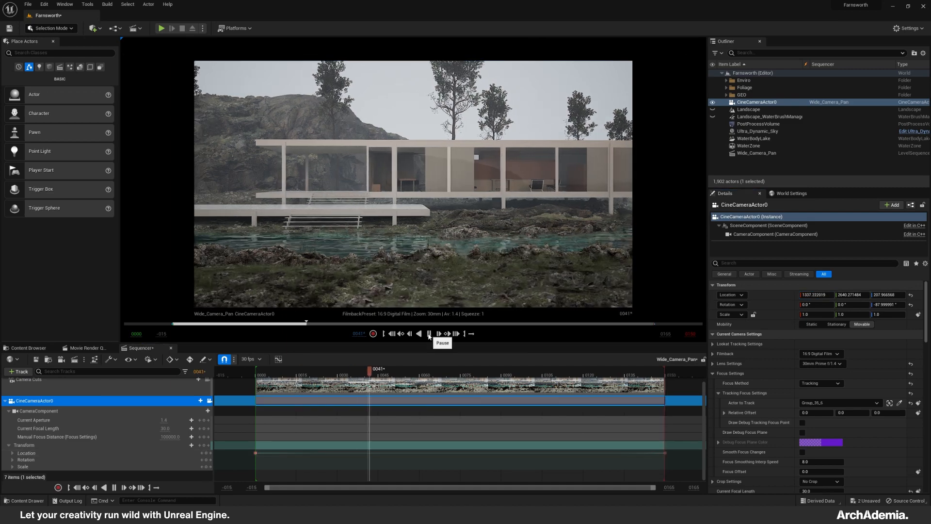
click(429, 333)
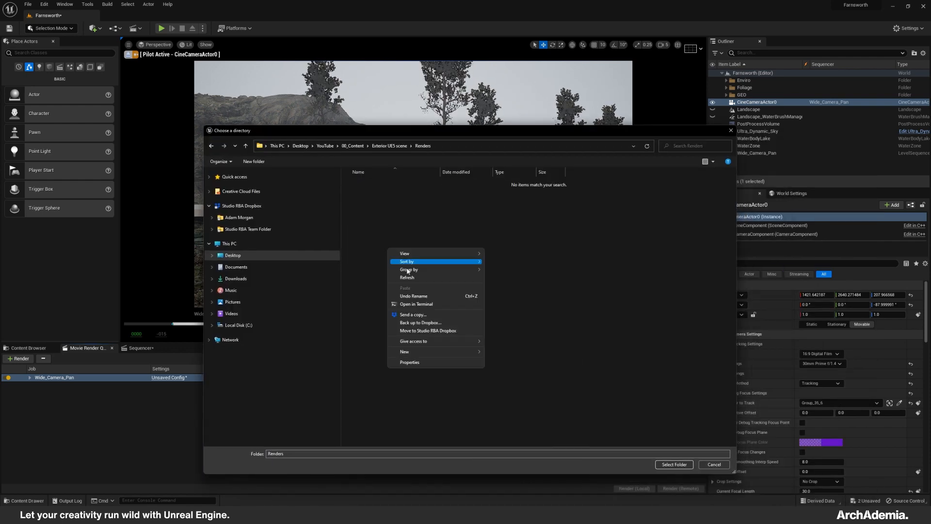
Launch a local render of Wide_Camera_Pan and close the render preview.
click(674, 463)
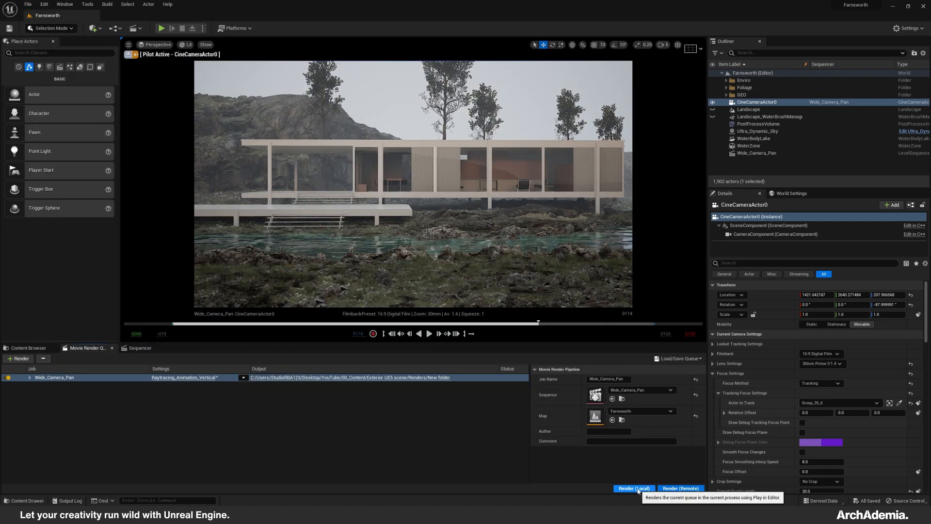
click(633, 488)
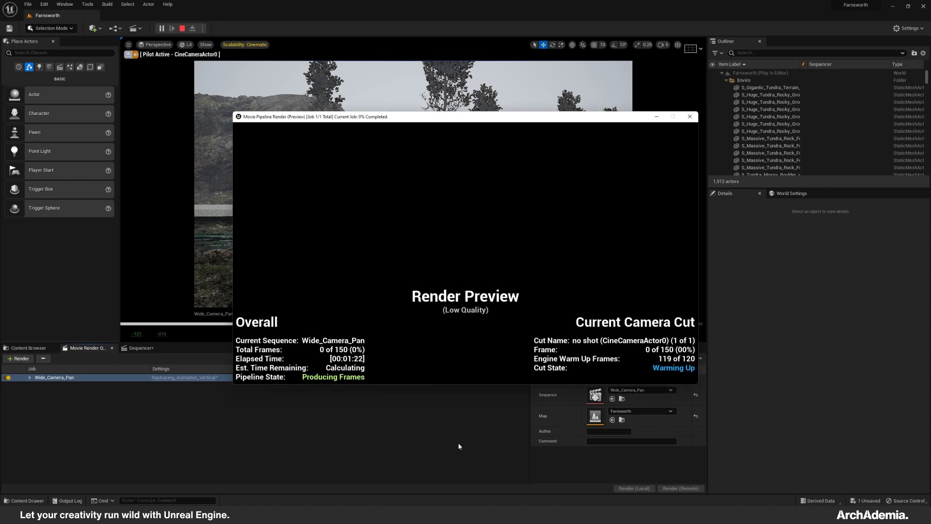
click(689, 116)
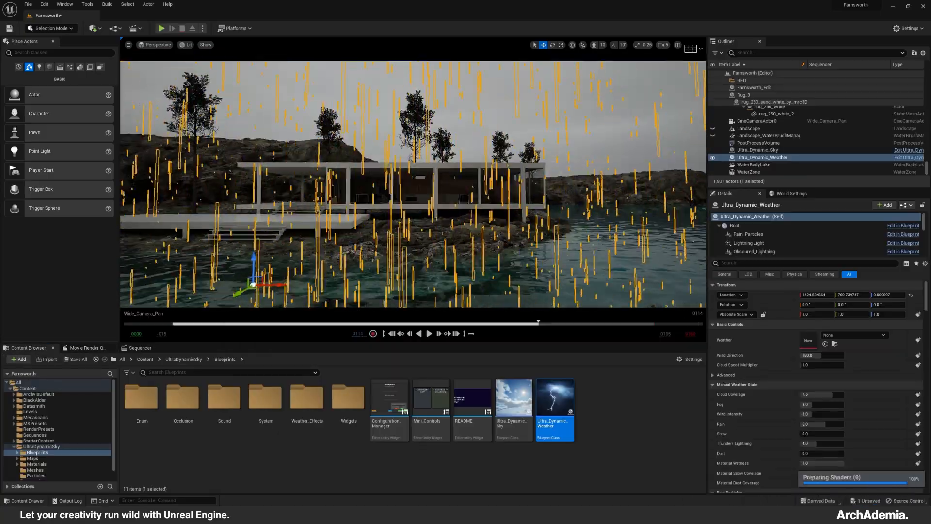
Set the Ultra_Dynamic_Weather preset to a rain preset.
click(885, 335)
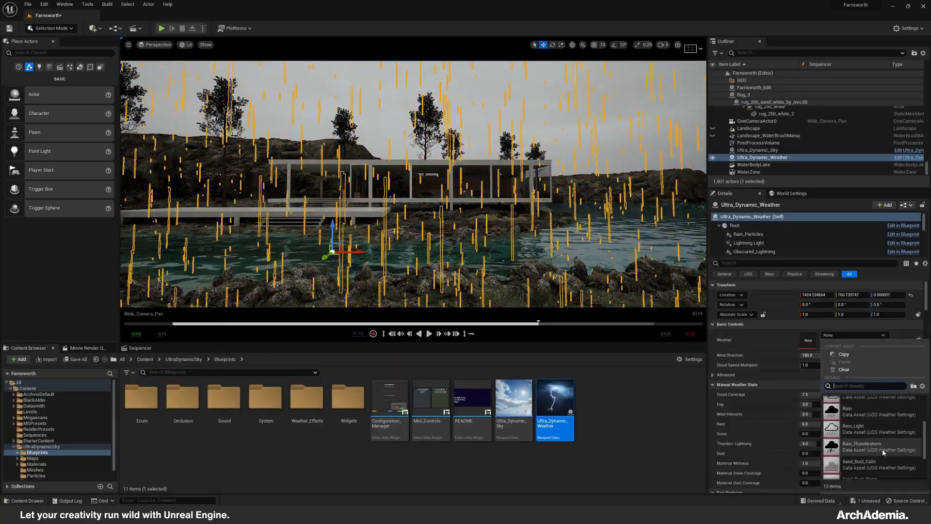
click(860, 445)
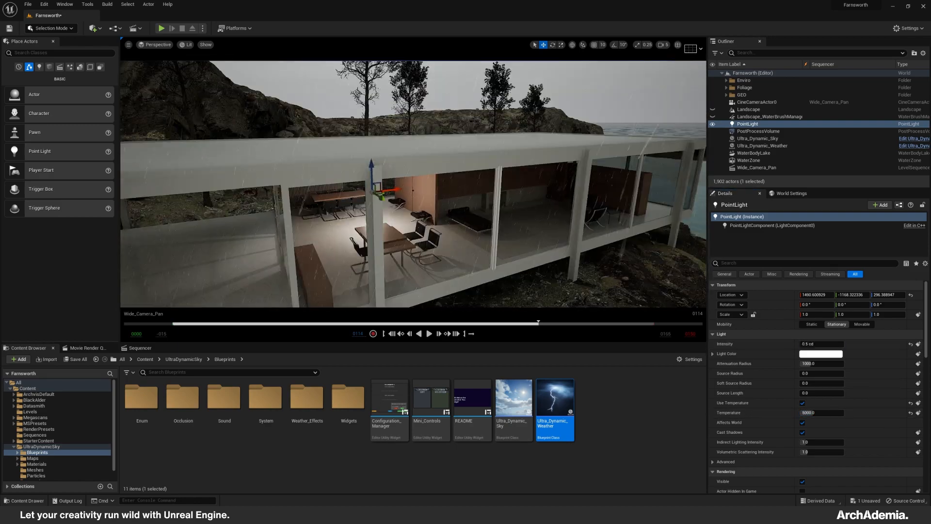
Add a second point light inside the house and switch to Foliage mode.
click(749, 132)
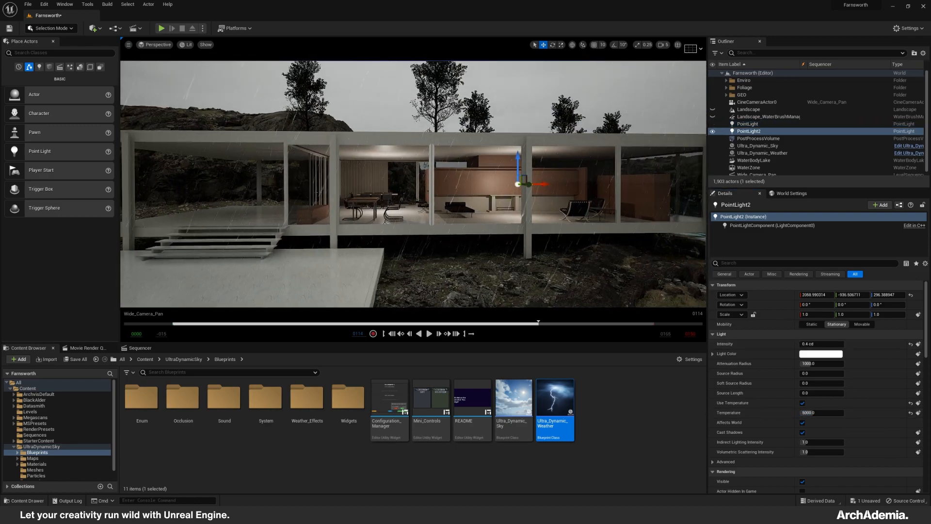
click(50, 28)
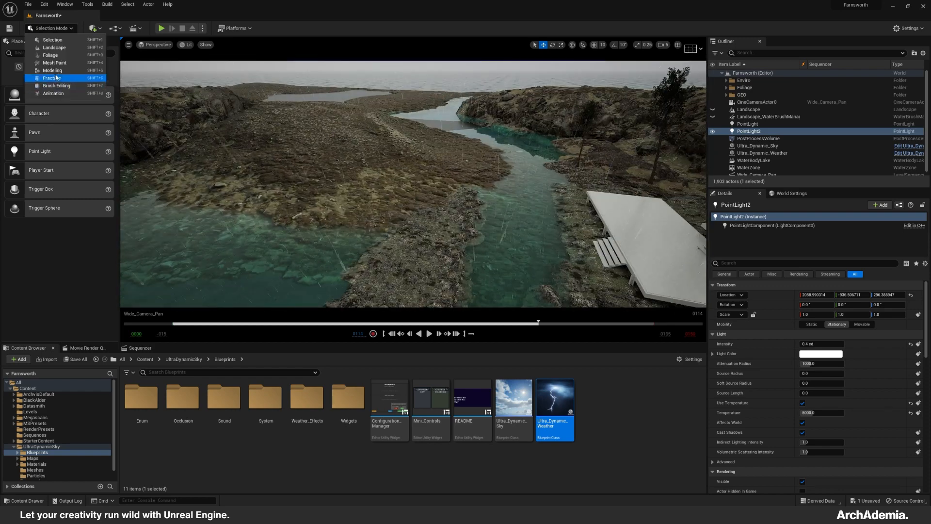
click(50, 55)
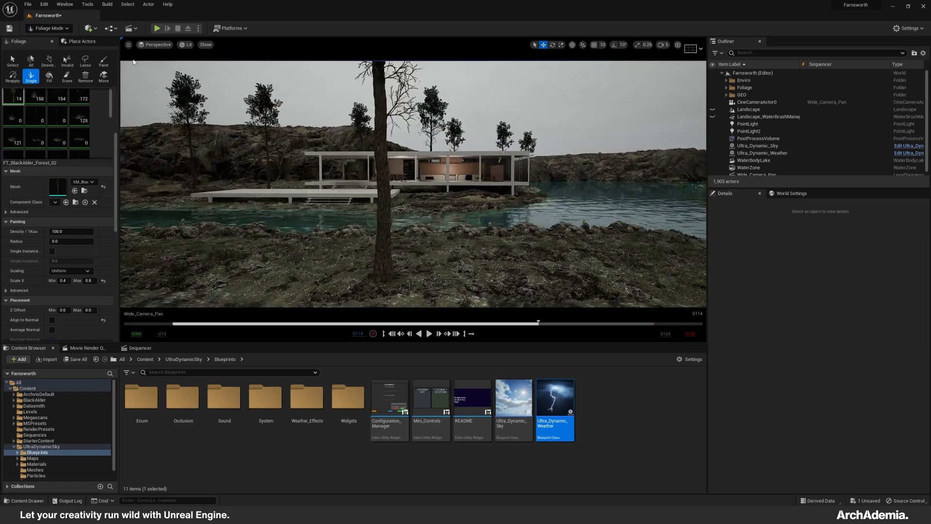
Remove the selected tree from the foliage, then switch to Modeling mode.
click(140, 347)
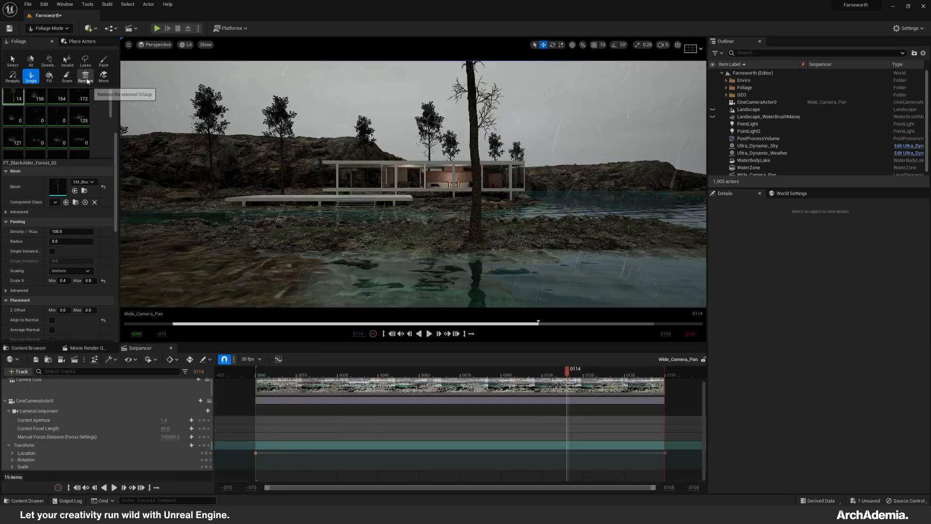
click(66, 76)
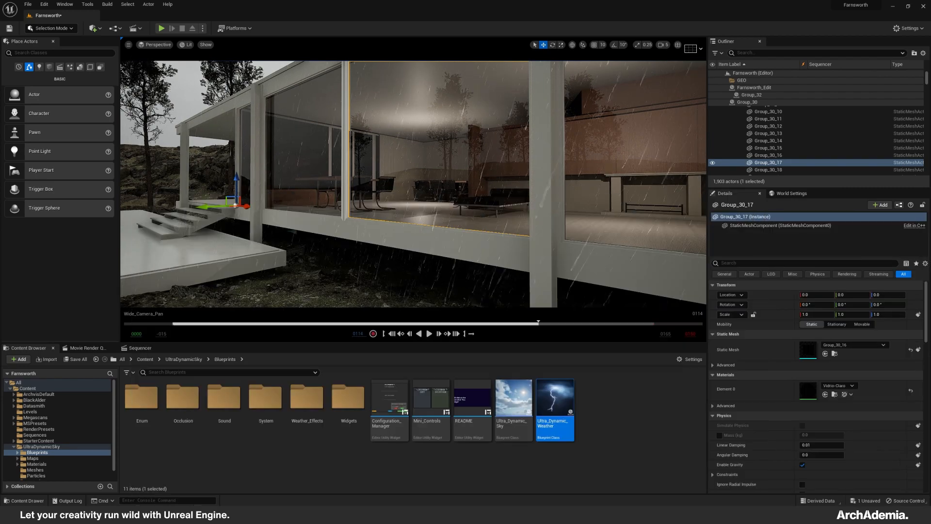
click(46, 28)
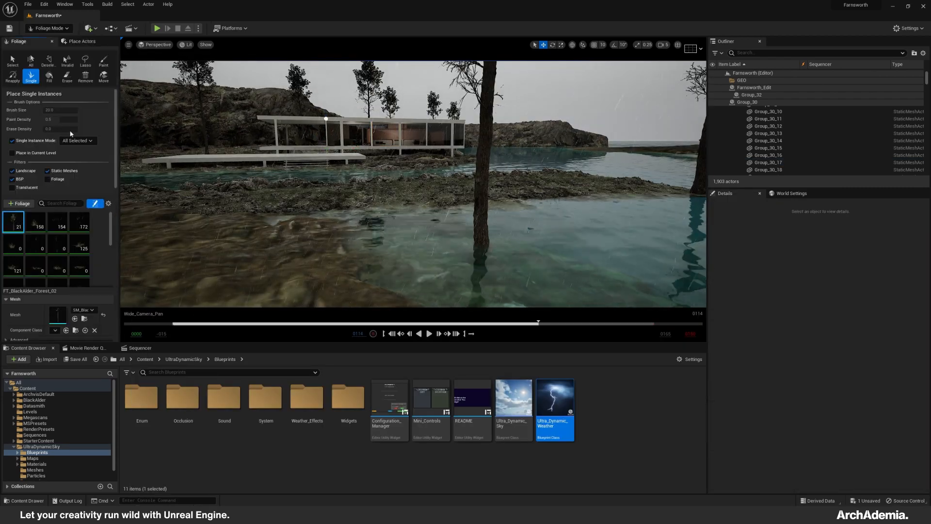
click(50, 28)
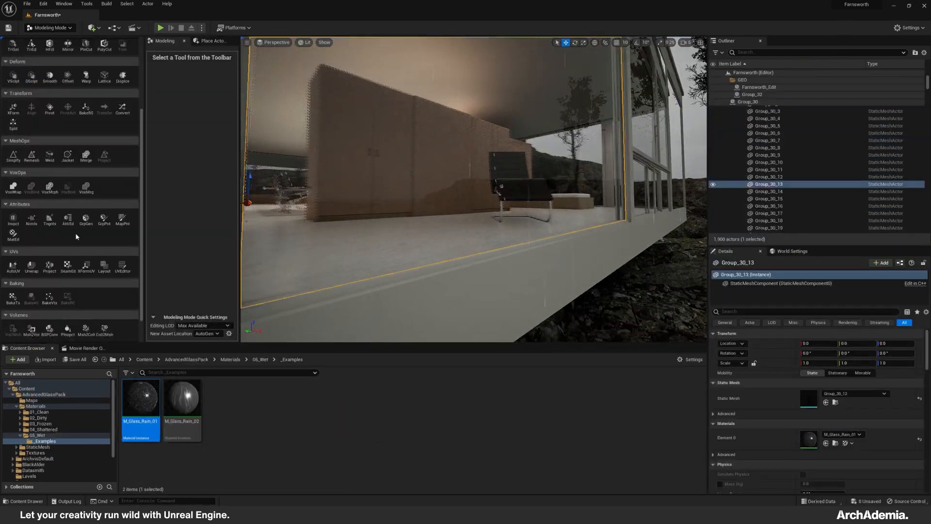
Box-project new UVs onto the next glass pane and accept.
click(768, 176)
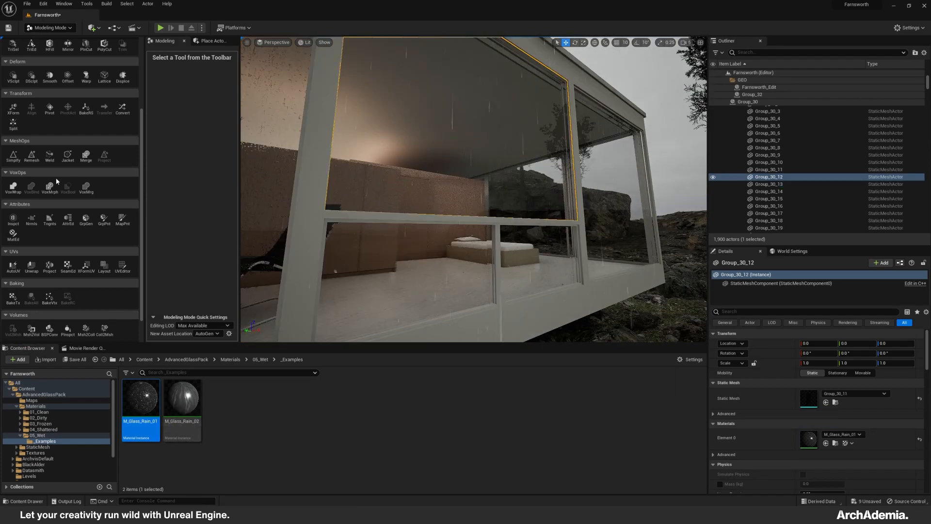
click(49, 268)
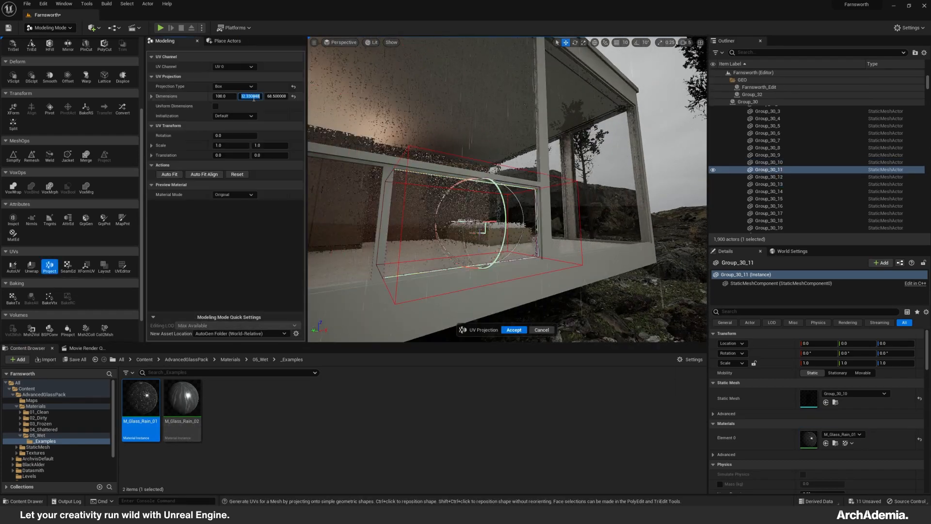
click(513, 330)
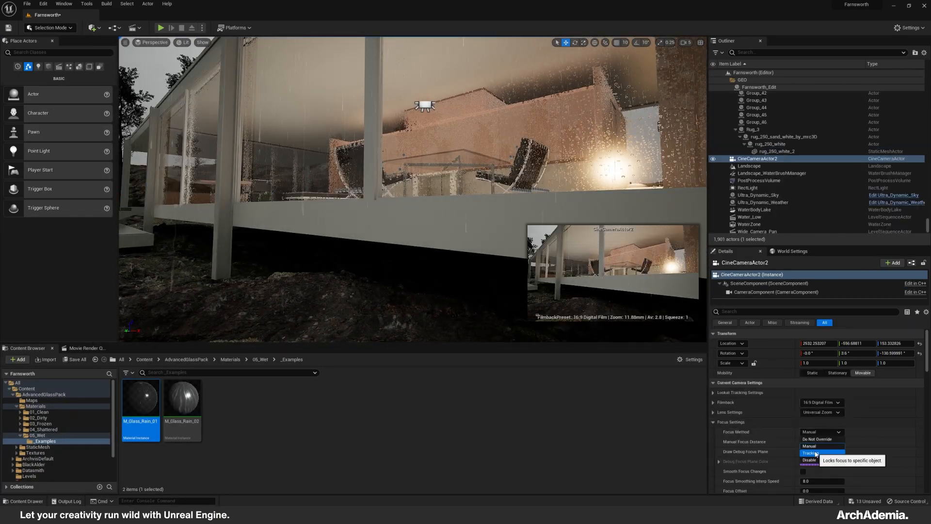
Set camera focus to Tracking, save the RainyGlass sequence, and choose the MainCam output folder.
click(815, 453)
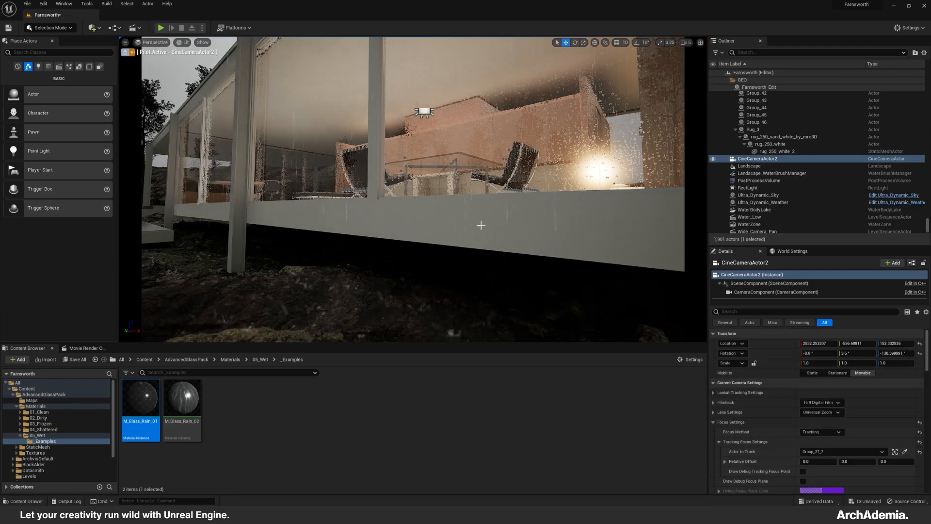
click(758, 193)
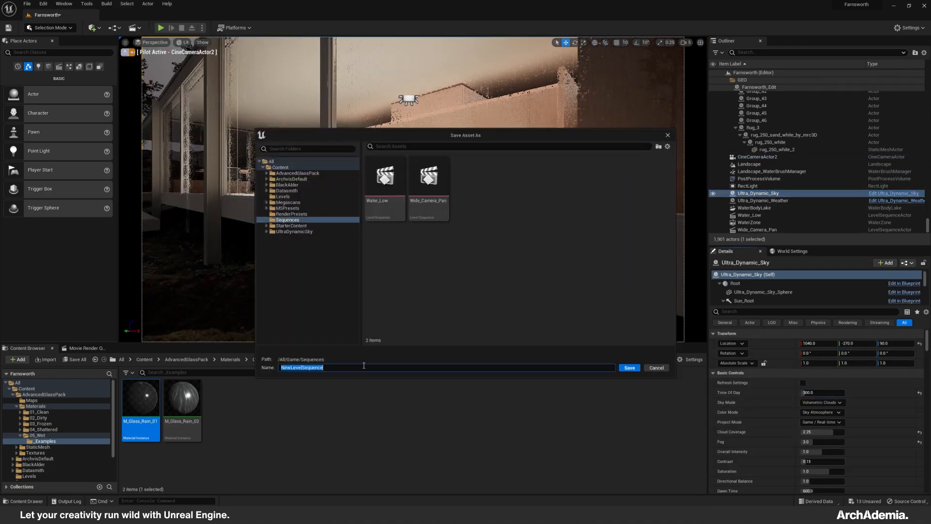
click(629, 367)
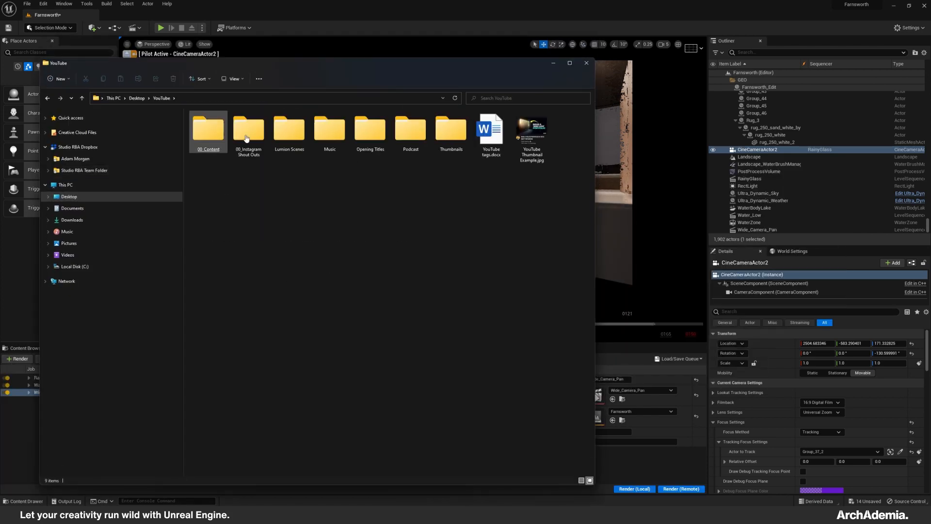
double_click(208, 127)
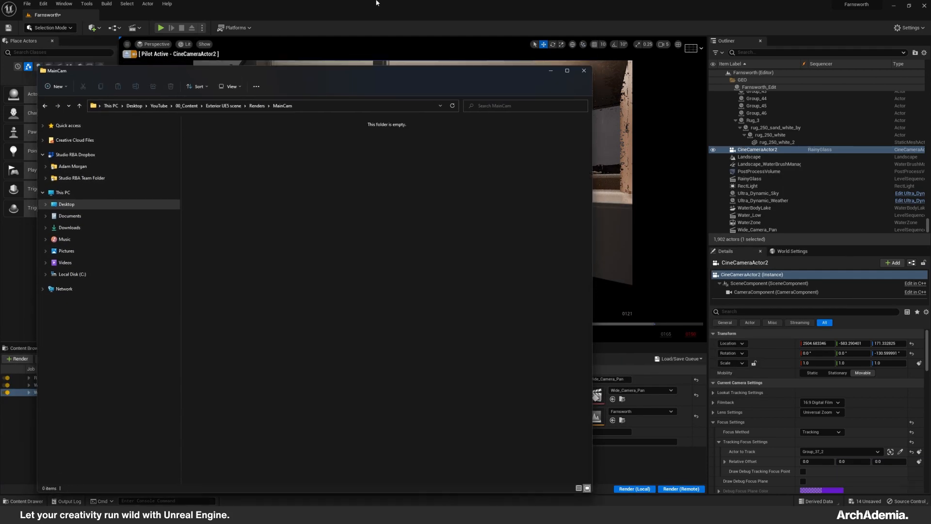
click(583, 70)
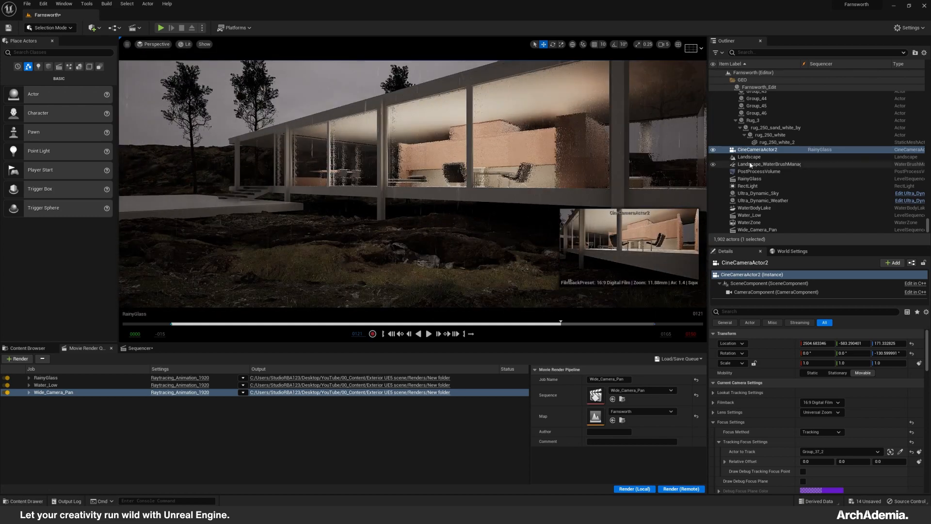
Select the PostProcessVolume, open the RainyGlass sequence, and point render output to the WaterCam folder.
click(759, 171)
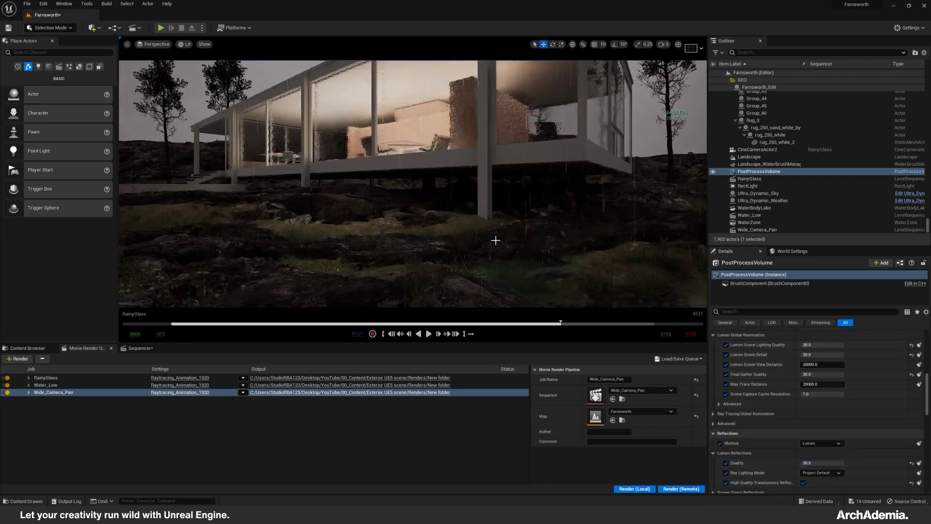
click(141, 348)
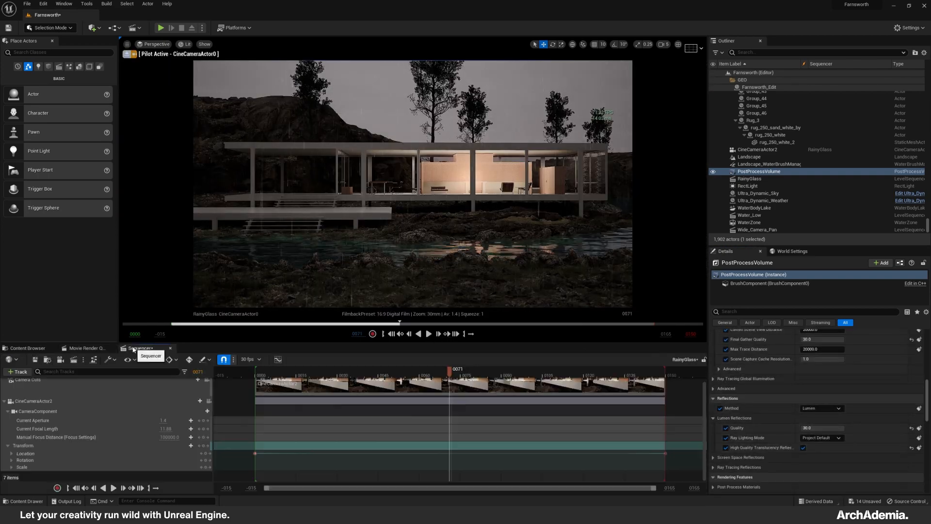
click(428, 334)
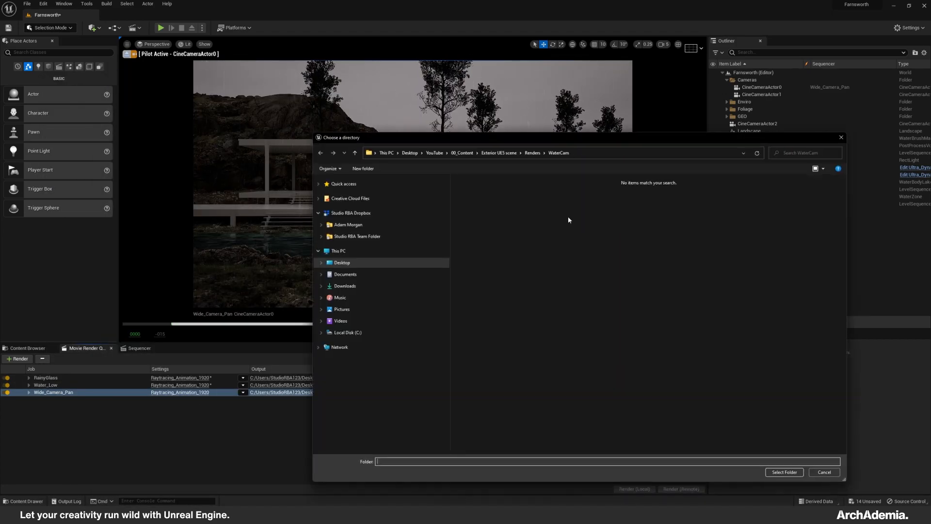
click(824, 471)
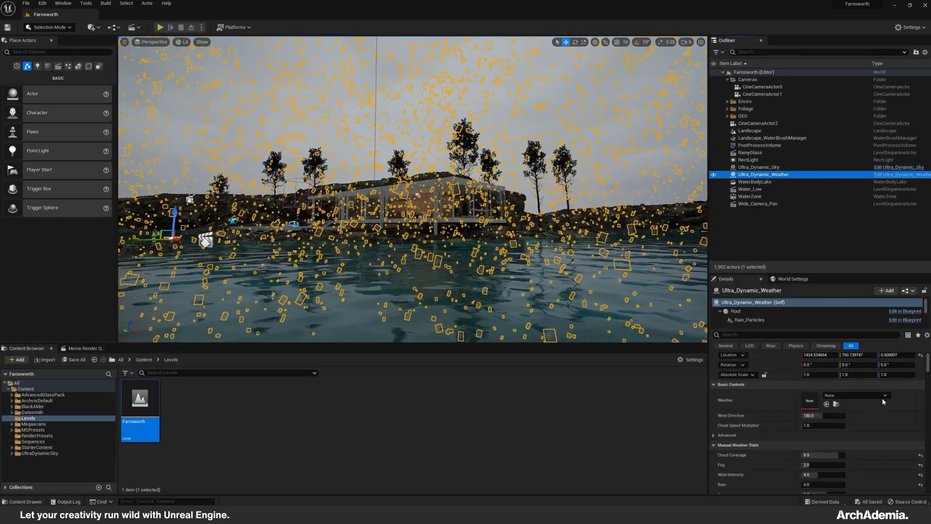
Set the weather preset to Clear Skies and Ultra Dynamic Sky's Time Of Day to night (231.2).
click(884, 395)
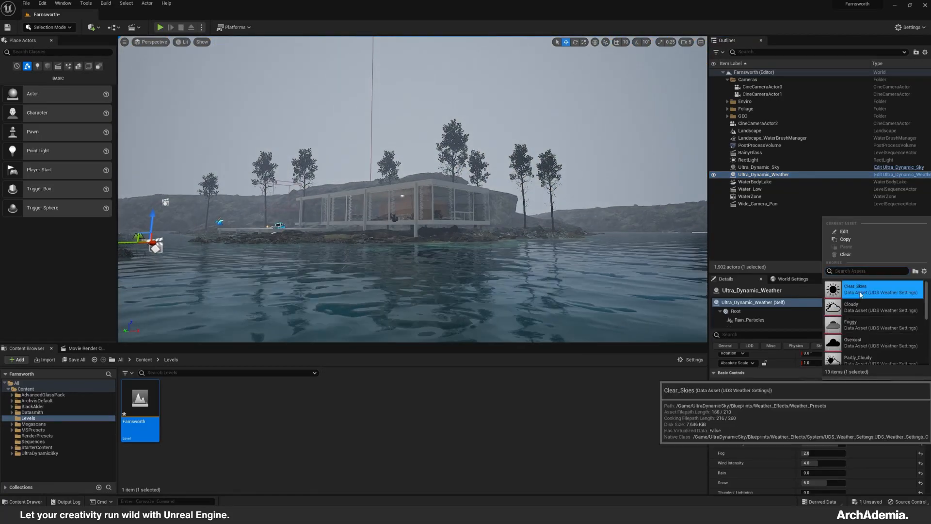
click(868, 307)
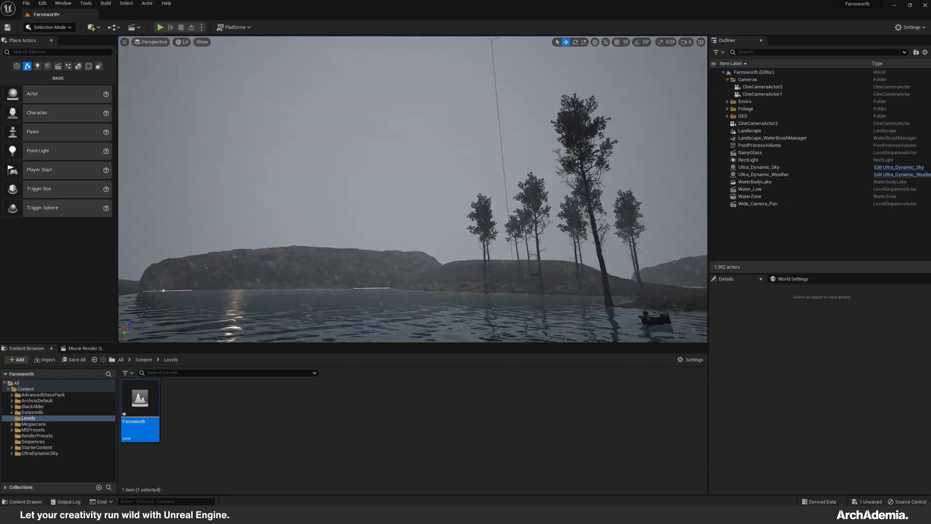
click(759, 167)
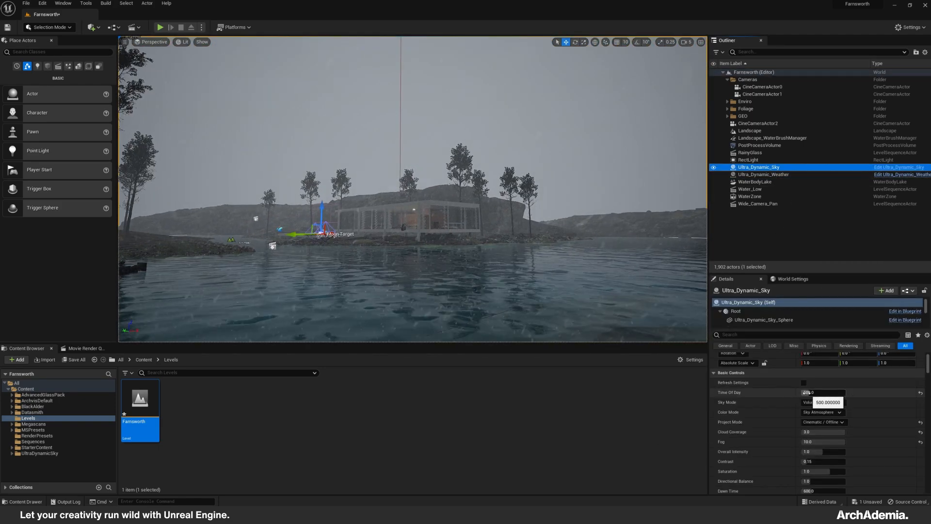
text(231.19998)
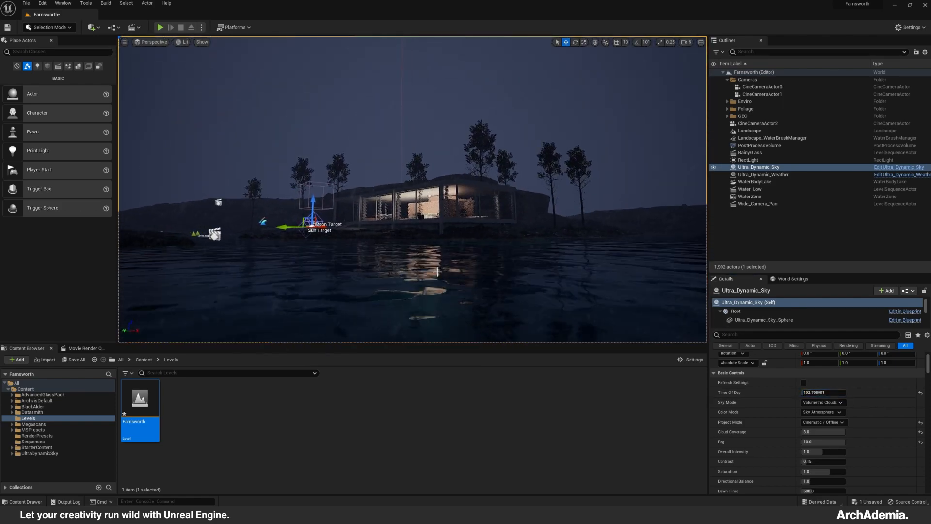
triple_click(823, 392)
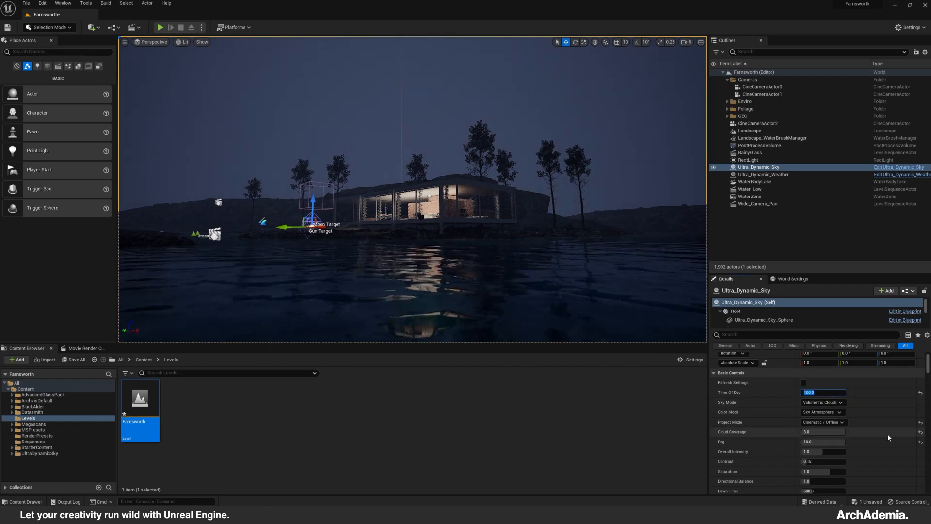
click(764, 174)
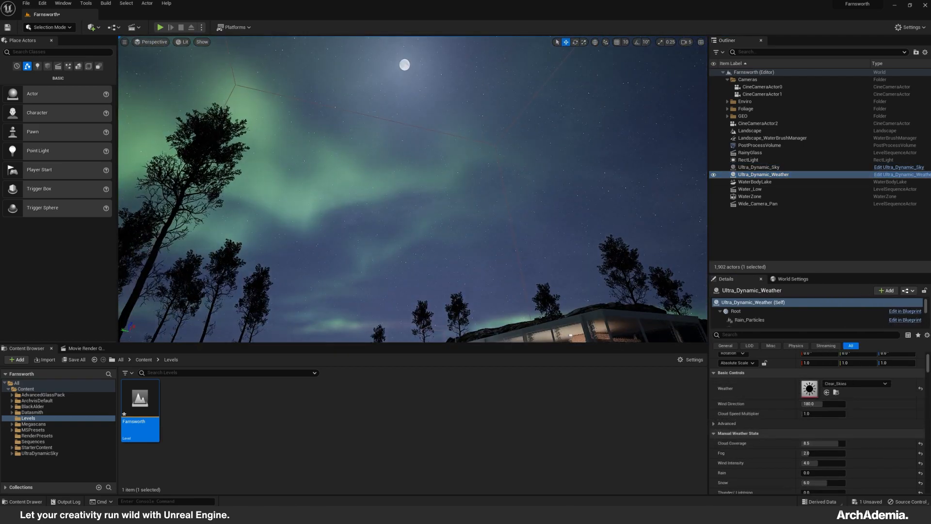